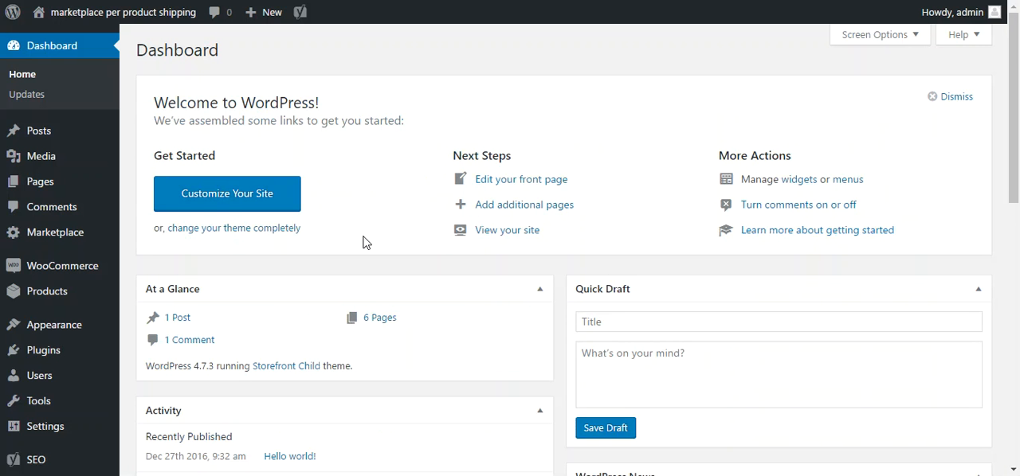
{"action": "mouse_move", "coordinate": [316, 255]}
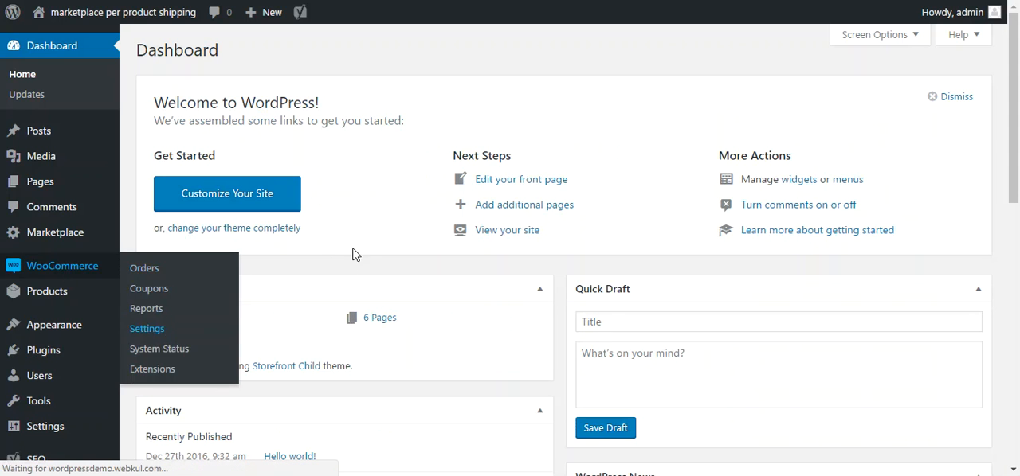
{"action": "mouse_move", "coordinate": [374, 224]}
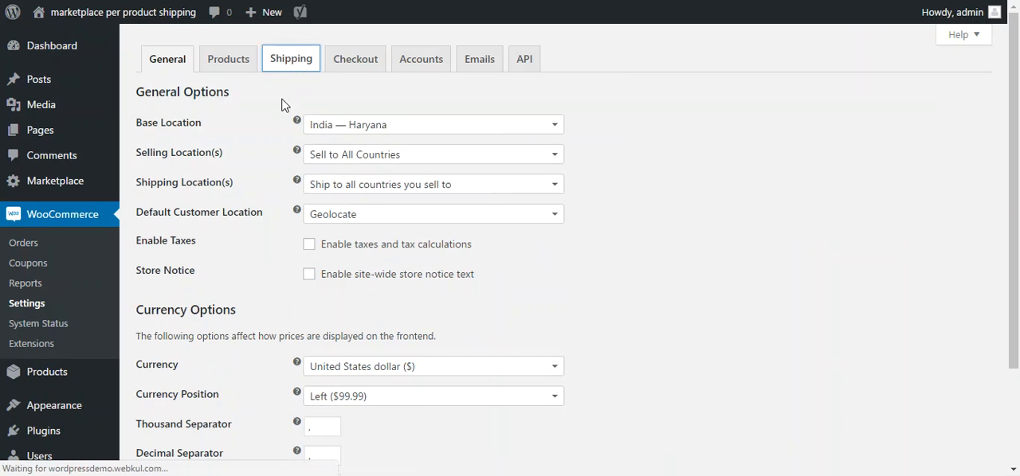
- Show the WooCommerce Shipping settings listing the United States and Rest of the World zones
{"action": "left_click", "coordinate": [290, 58]}
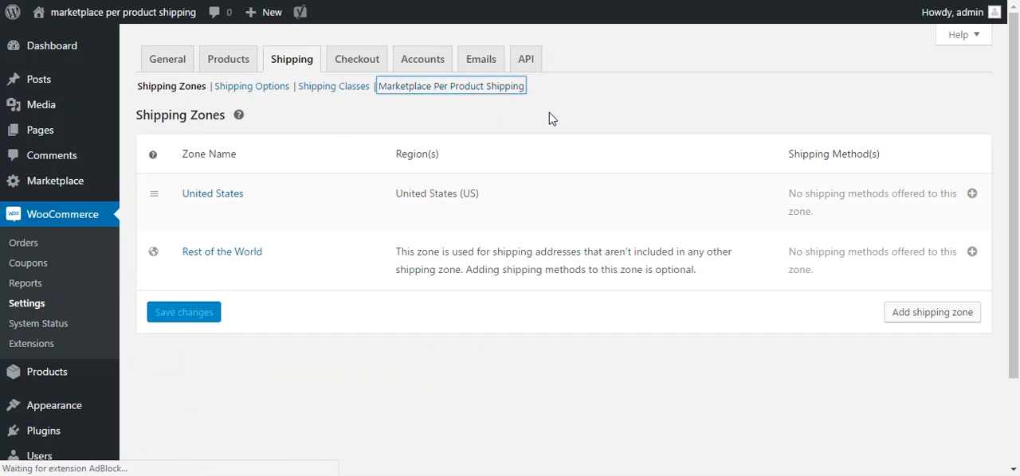
- Show the Marketplace Per Product Shipping method settings with its enable checkbox and title
{"action": "left_click", "coordinate": [451, 86]}
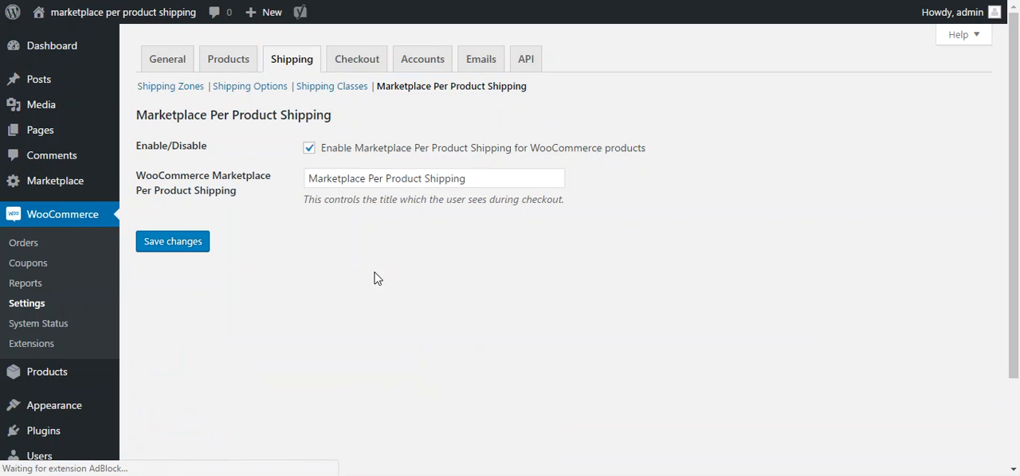
{"action": "mouse_move", "coordinate": [275, 220]}
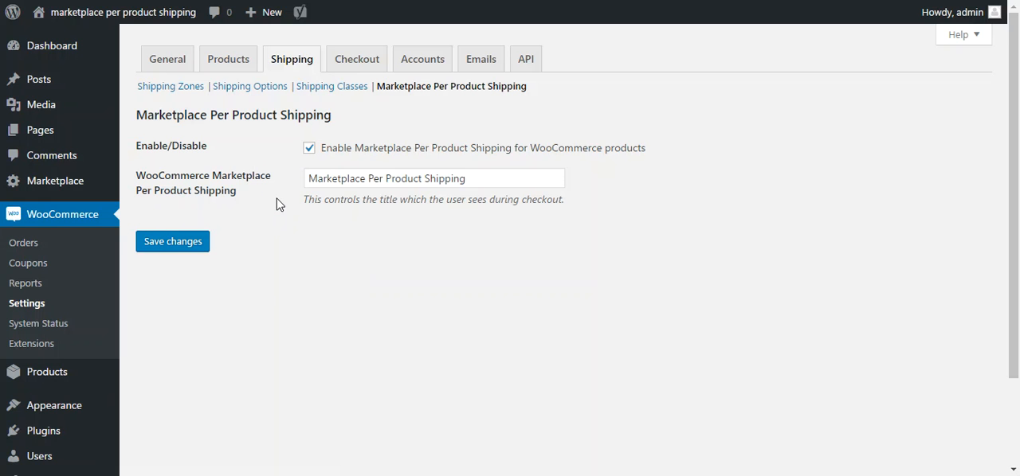
{"action": "mouse_move", "coordinate": [226, 166]}
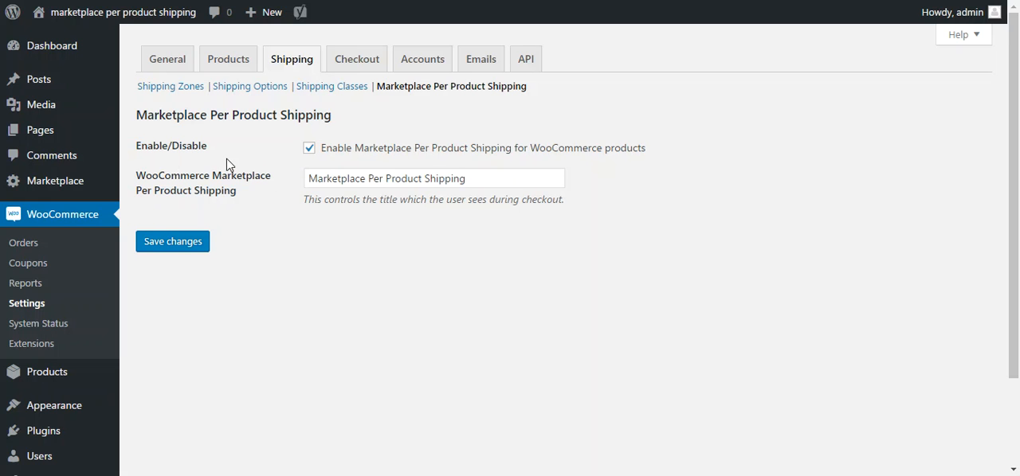
{"action": "mouse_move", "coordinate": [309, 148]}
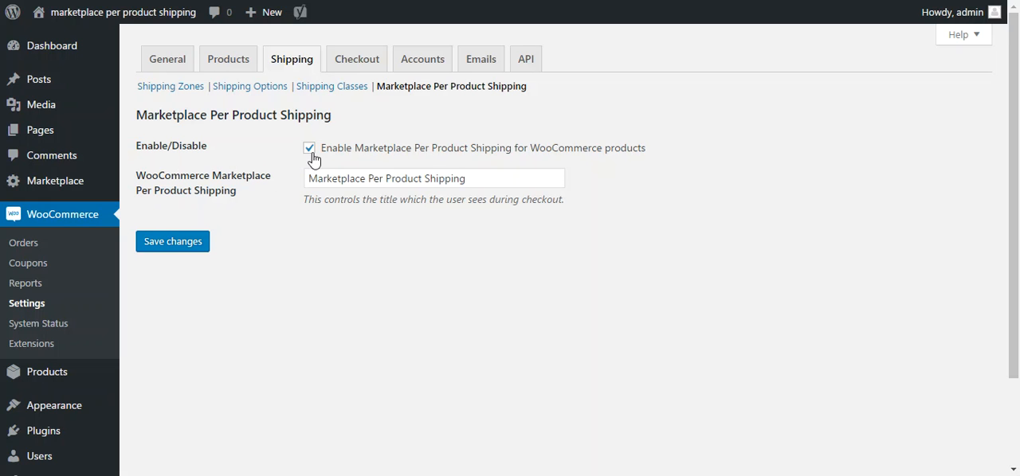
{"action": "mouse_move", "coordinate": [338, 156]}
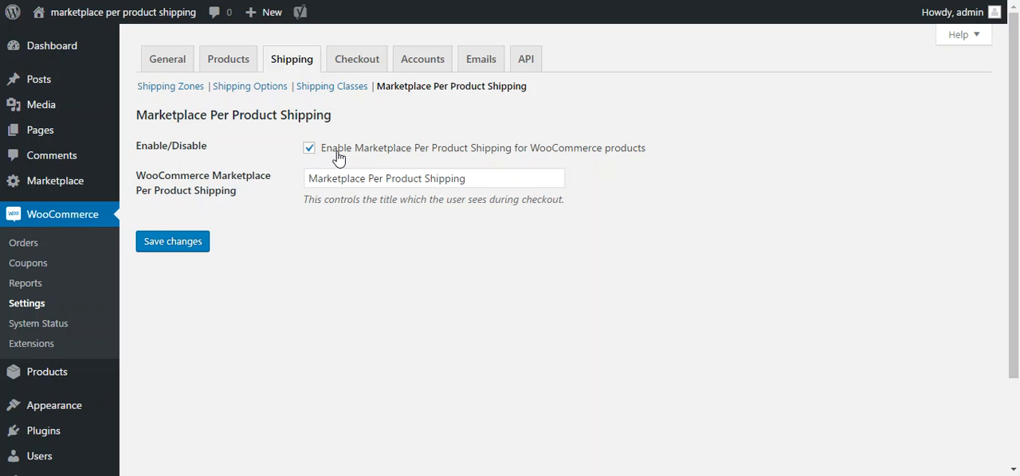
{"action": "mouse_move", "coordinate": [315, 151]}
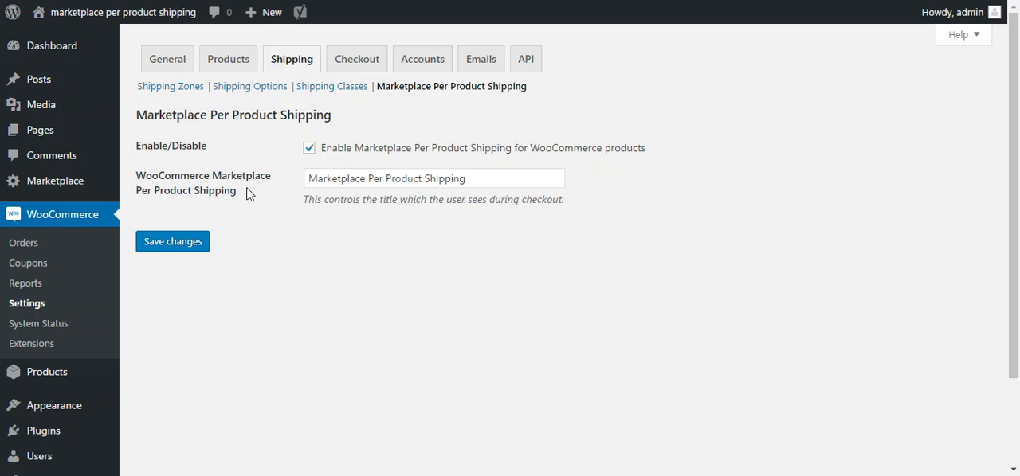
{"action": "mouse_move", "coordinate": [253, 195]}
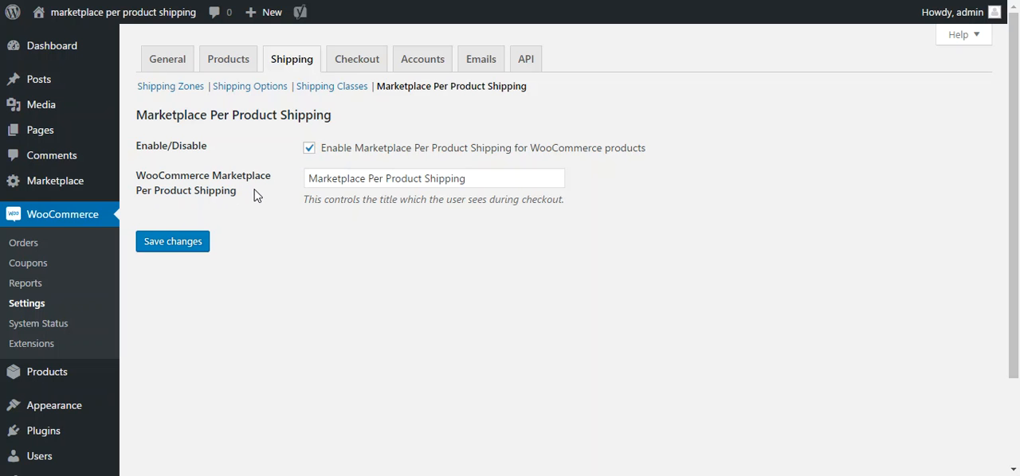
{"action": "mouse_move", "coordinate": [300, 194]}
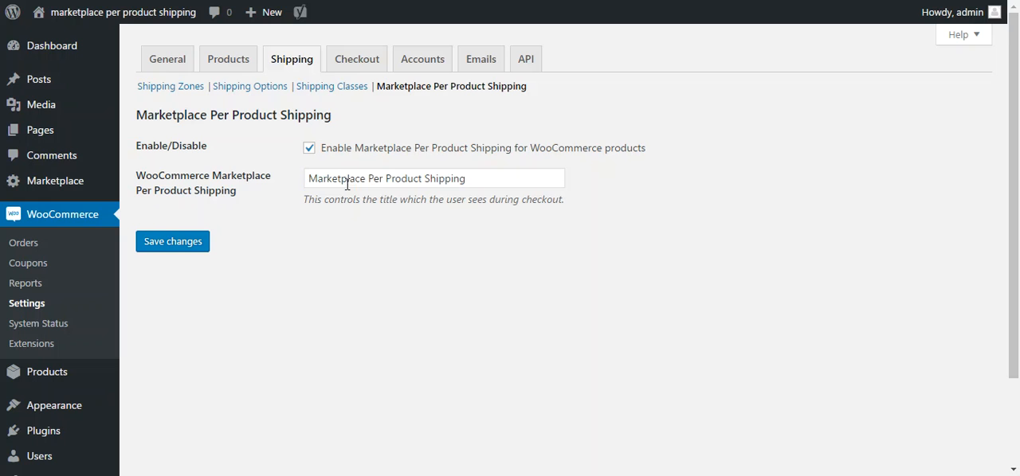
{"action": "mouse_move", "coordinate": [482, 197]}
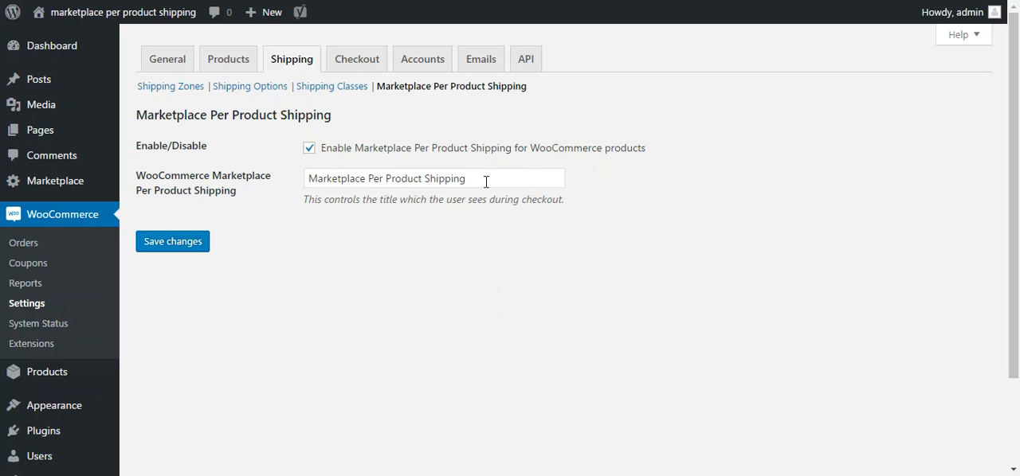
{"action": "mouse_move", "coordinate": [369, 244]}
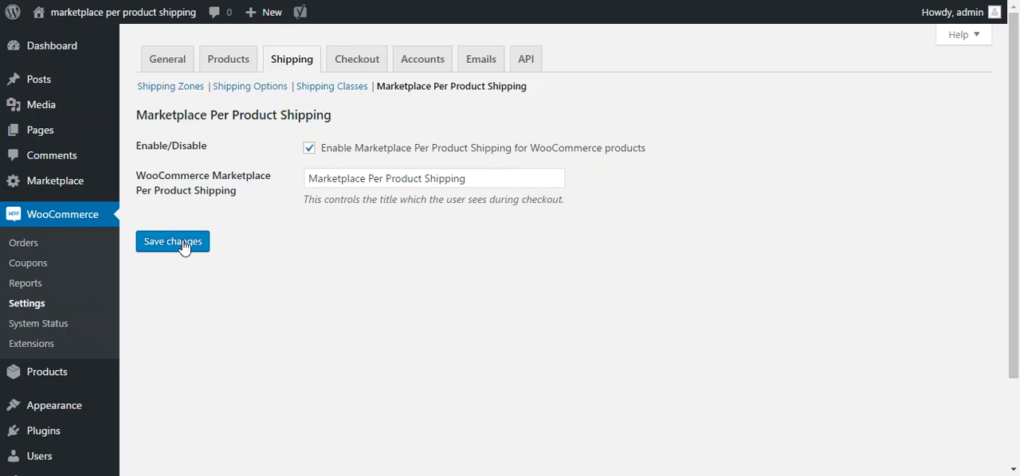
- Save the Marketplace Per Product Shipping settings, keeping the method enabled and its title
{"action": "left_click", "coordinate": [172, 242]}
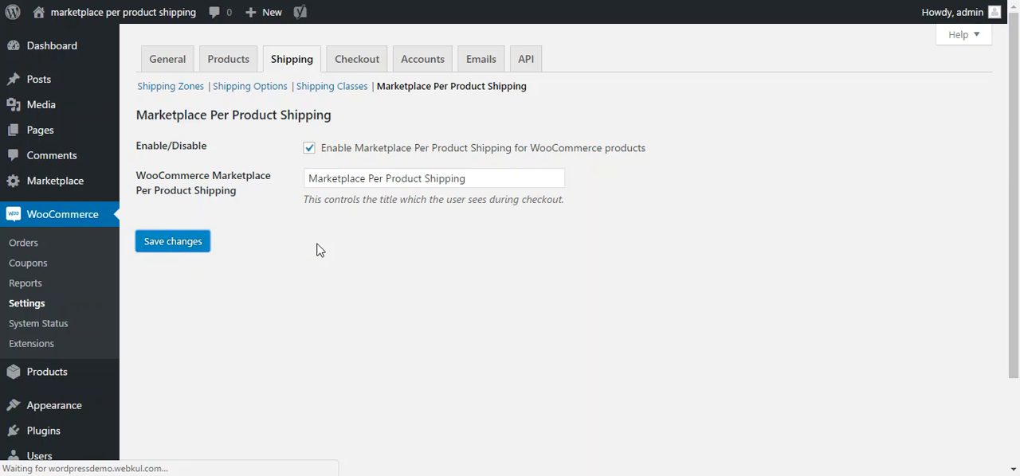
{"action": "left_click", "coordinate": [172, 243]}
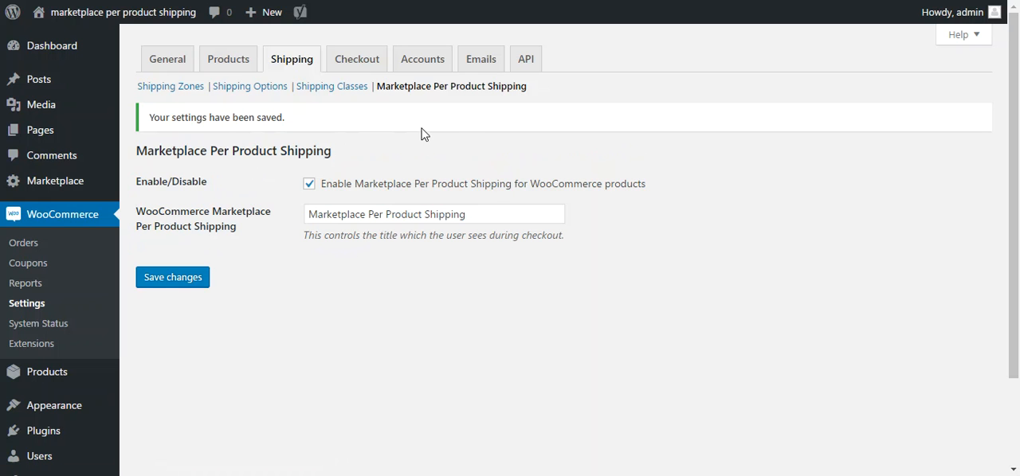
{"action": "mouse_move", "coordinate": [470, 137]}
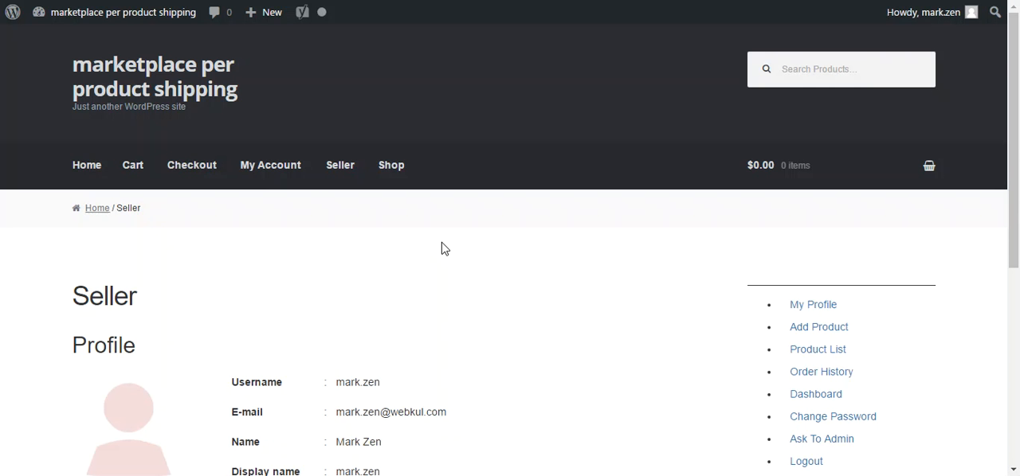
{"action": "mouse_move", "coordinate": [456, 245]}
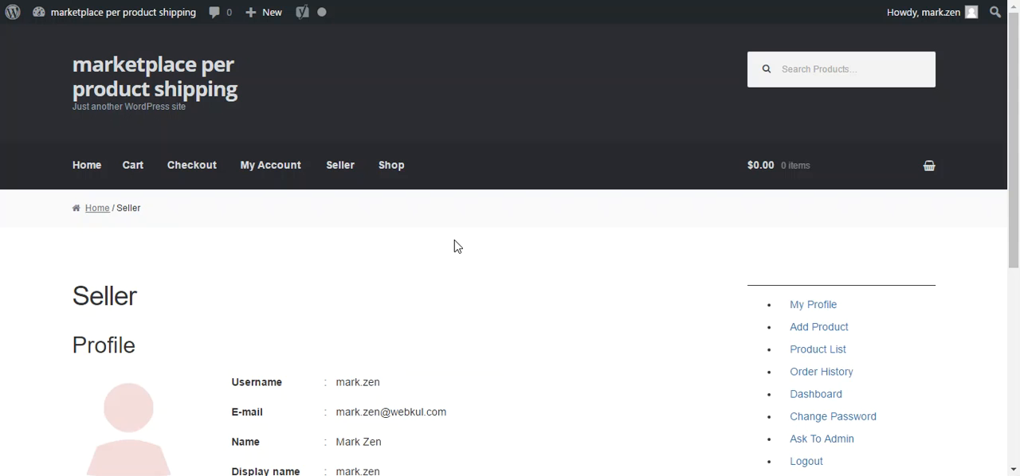
- From the seller's Products List, start editing the Azmuth Camera product
{"action": "scroll", "scroll_direction": "down", "scroll_amount": 3}
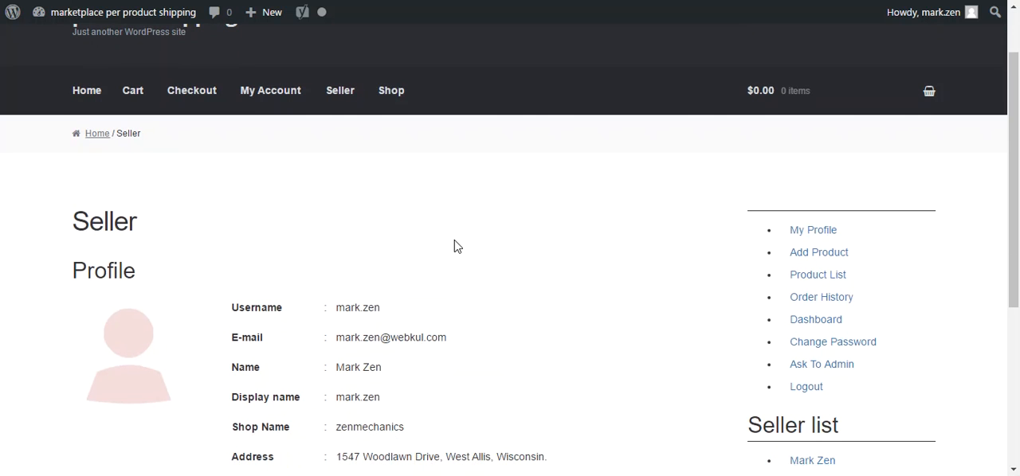
{"action": "mouse_move", "coordinate": [514, 235]}
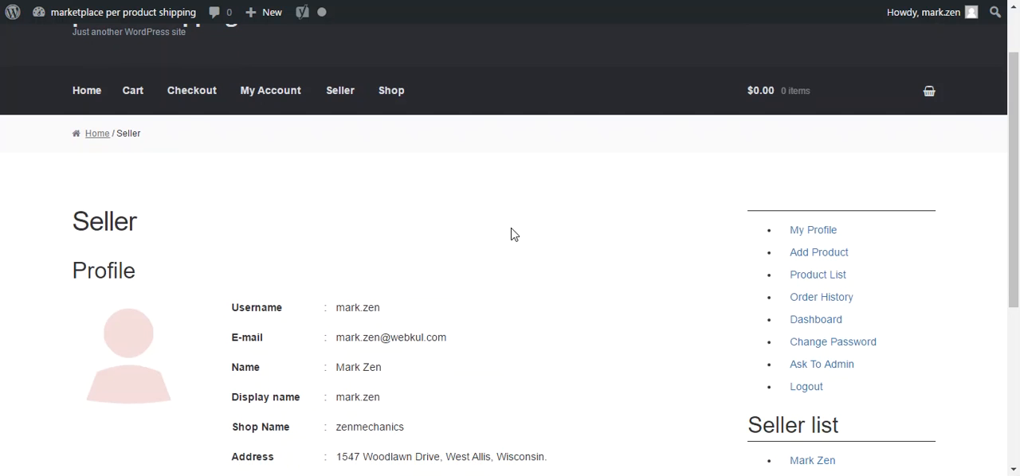
{"action": "mouse_move", "coordinate": [816, 275]}
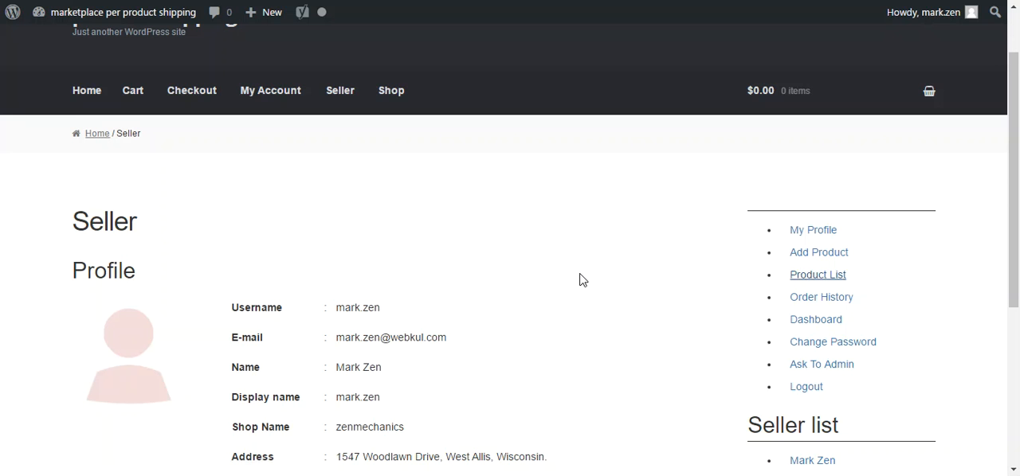
{"action": "left_click", "coordinate": [816, 274]}
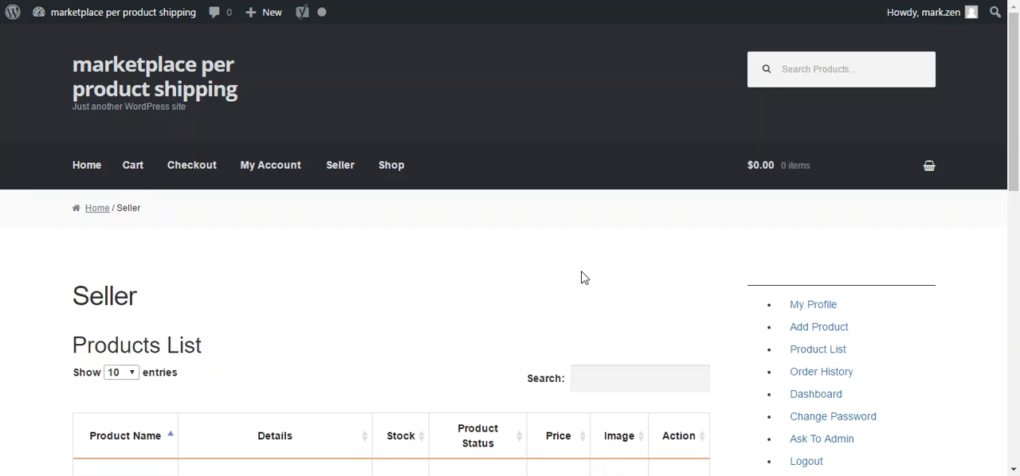
{"action": "scroll", "scroll_direction": "down", "scroll_amount": 3}
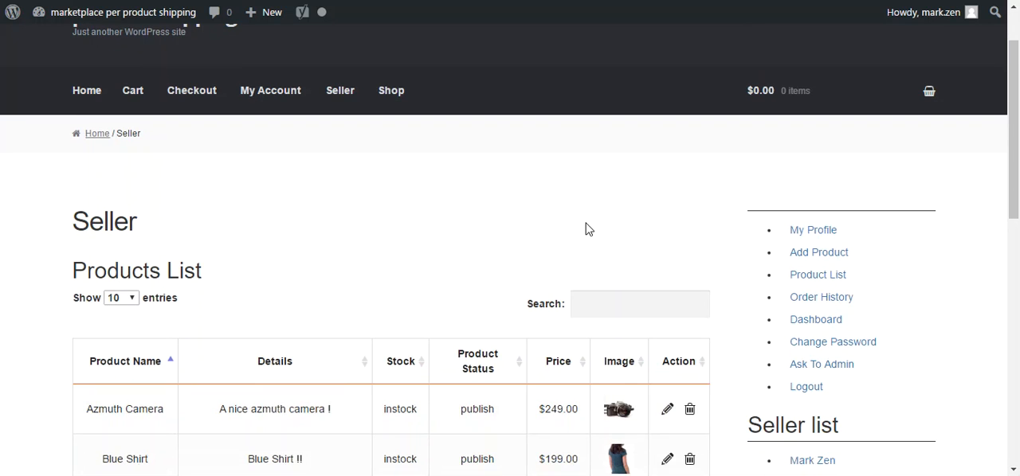
{"action": "scroll", "scroll_direction": "down", "scroll_amount": 3}
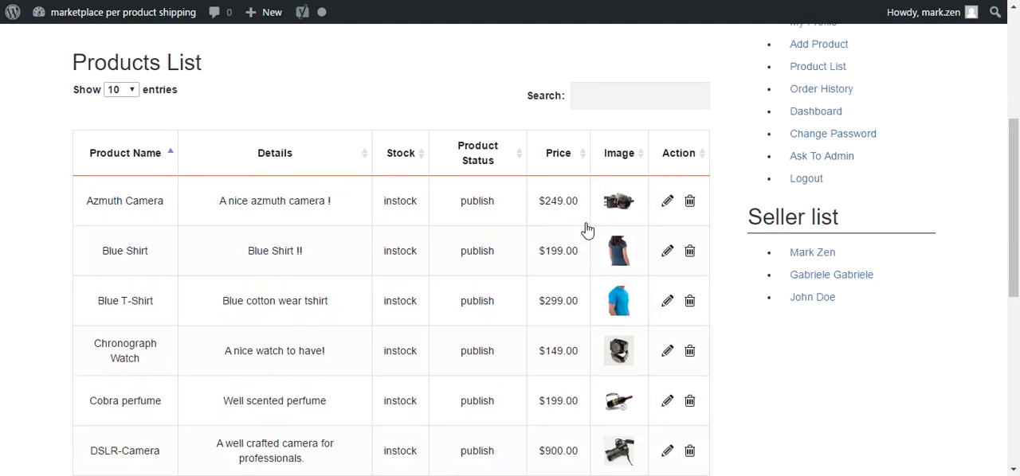
{"action": "scroll", "scroll_direction": "up", "scroll_amount": 3}
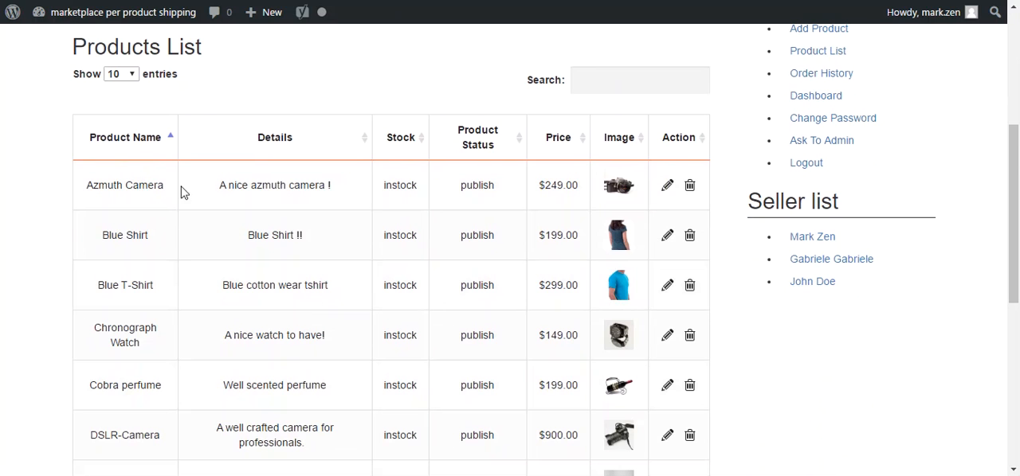
{"action": "mouse_move", "coordinate": [666, 194]}
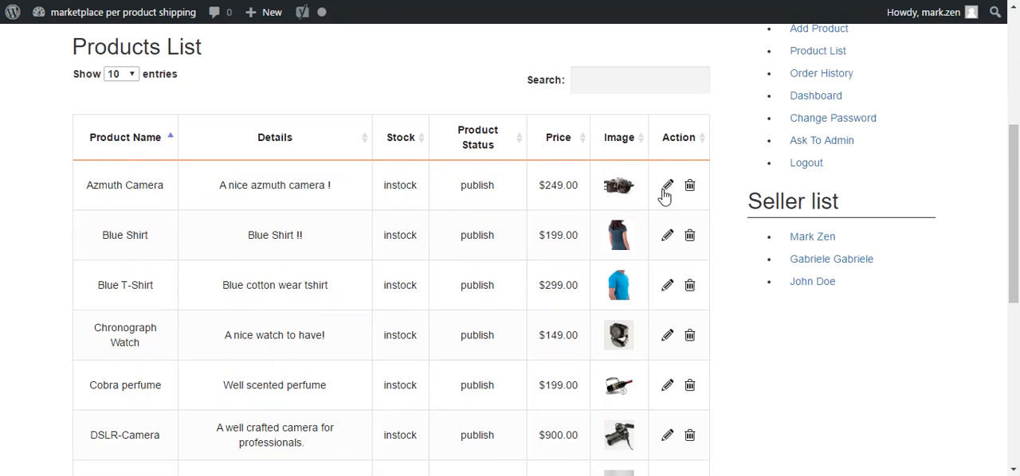
{"action": "left_click", "coordinate": [667, 185]}
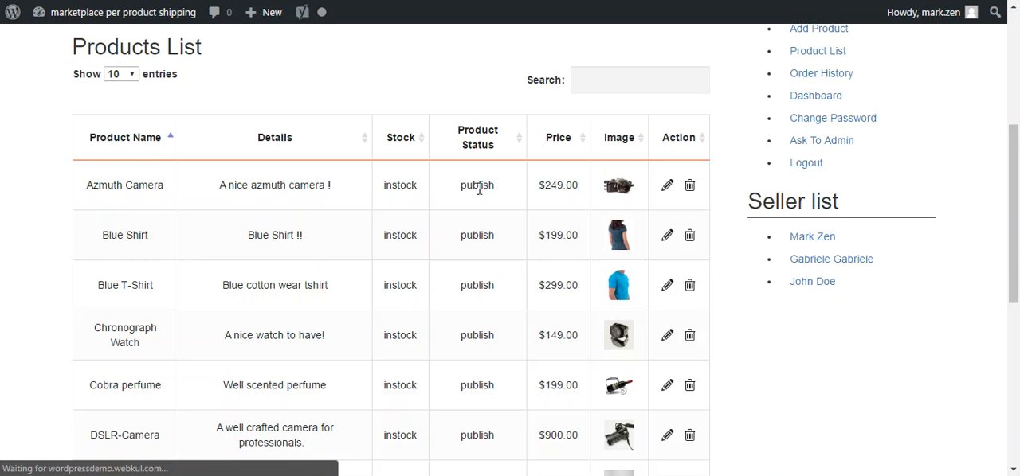
- Show Azmuth Camera's shipping options with weight 1 kg and 10×10×10 dimensions
{"action": "left_click", "coordinate": [666, 185]}
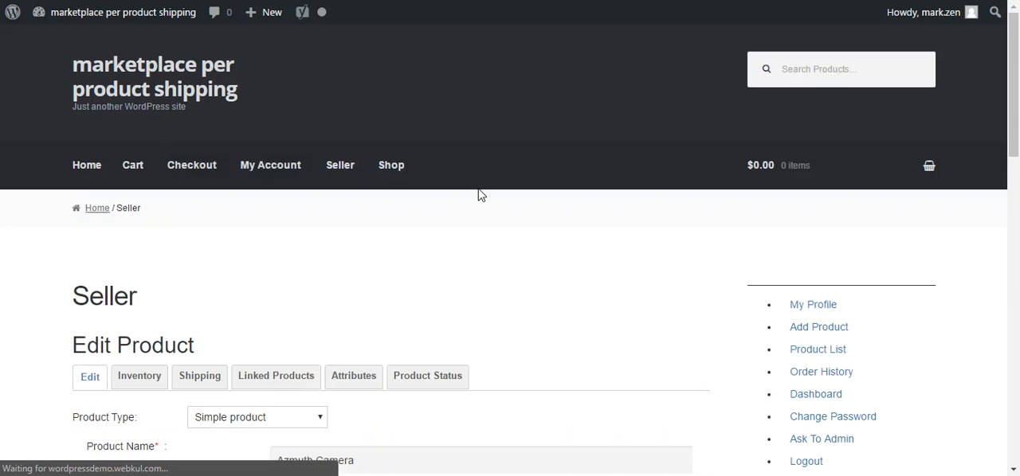
{"action": "scroll", "scroll_direction": "down", "scroll_amount": 3}
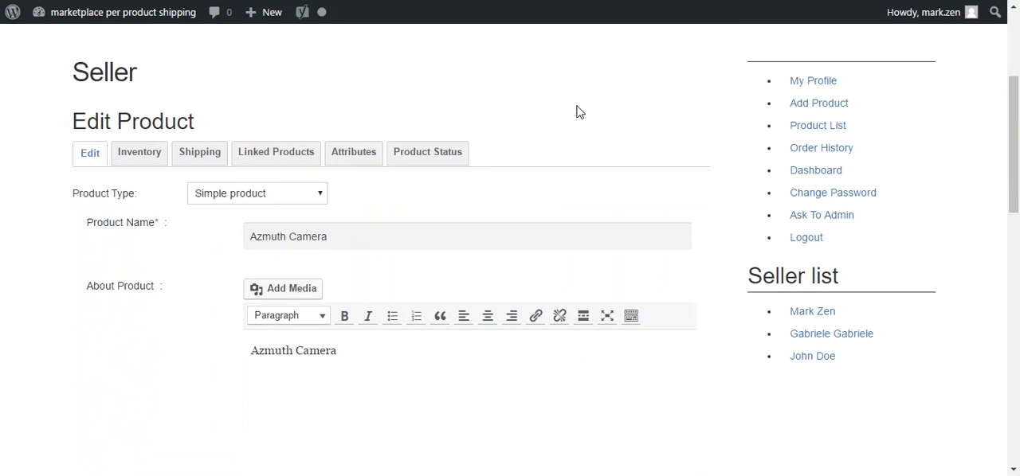
{"action": "left_click", "coordinate": [197, 153]}
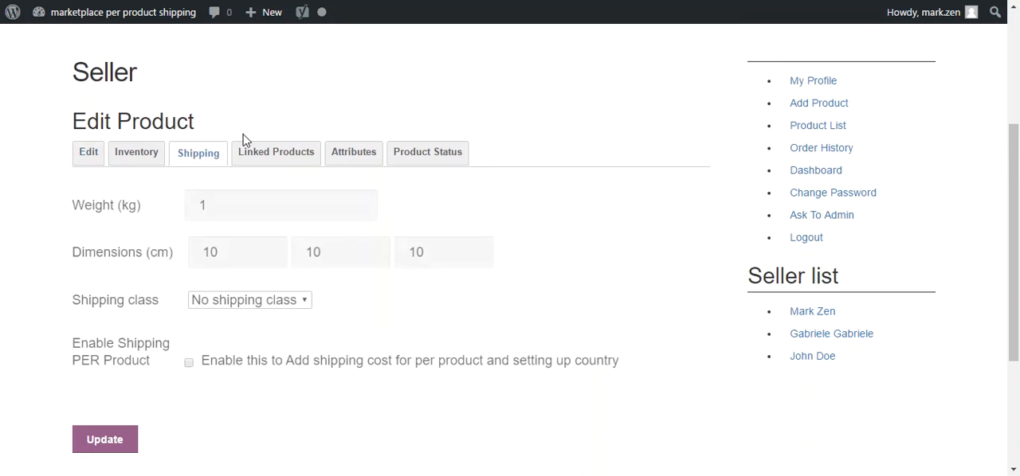
{"action": "scroll", "scroll_direction": "down", "scroll_amount": 3}
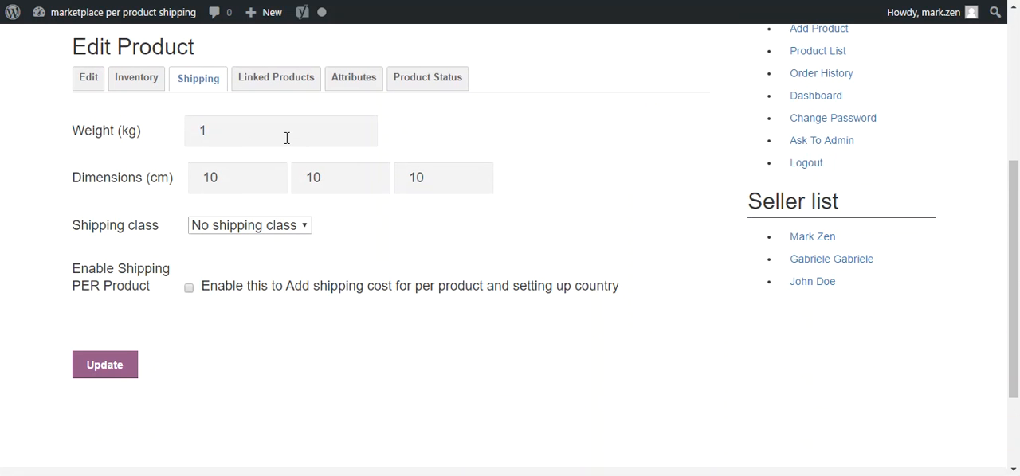
{"action": "mouse_move", "coordinate": [487, 236]}
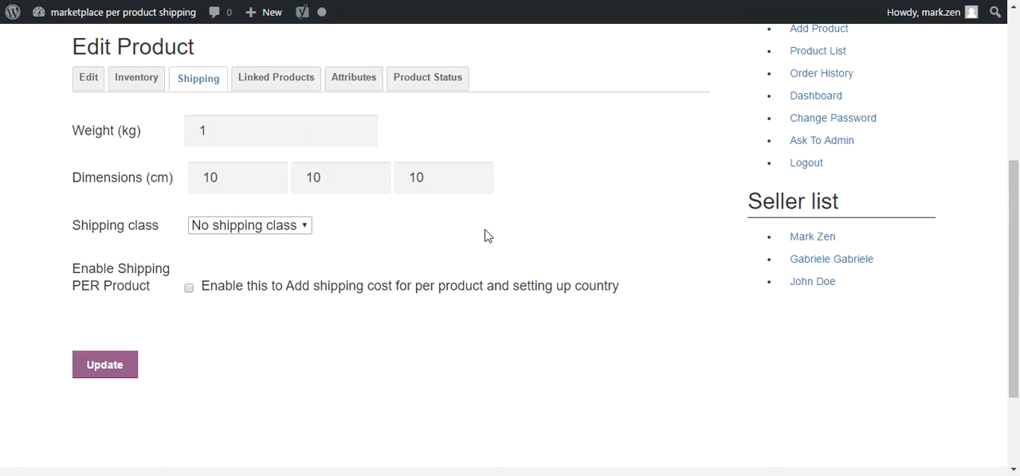
{"action": "scroll", "scroll_direction": "down", "scroll_amount": 3}
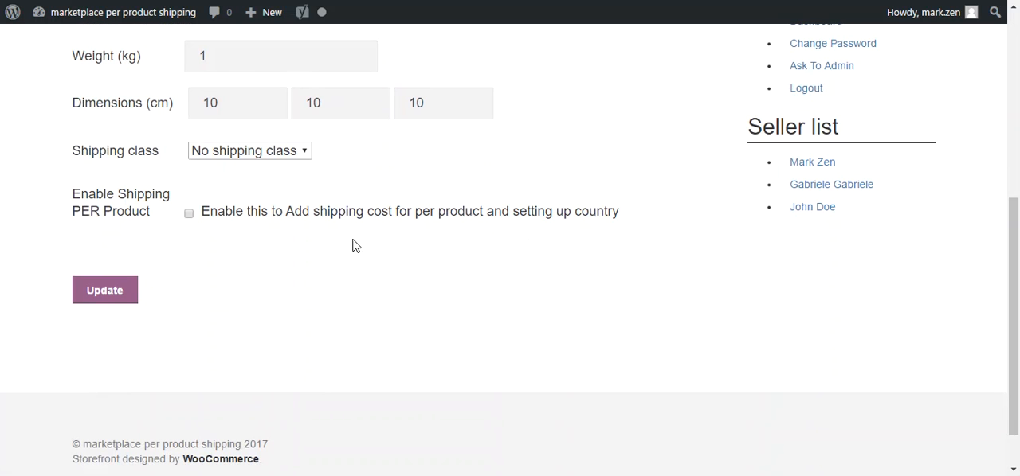
{"action": "mouse_move", "coordinate": [319, 246]}
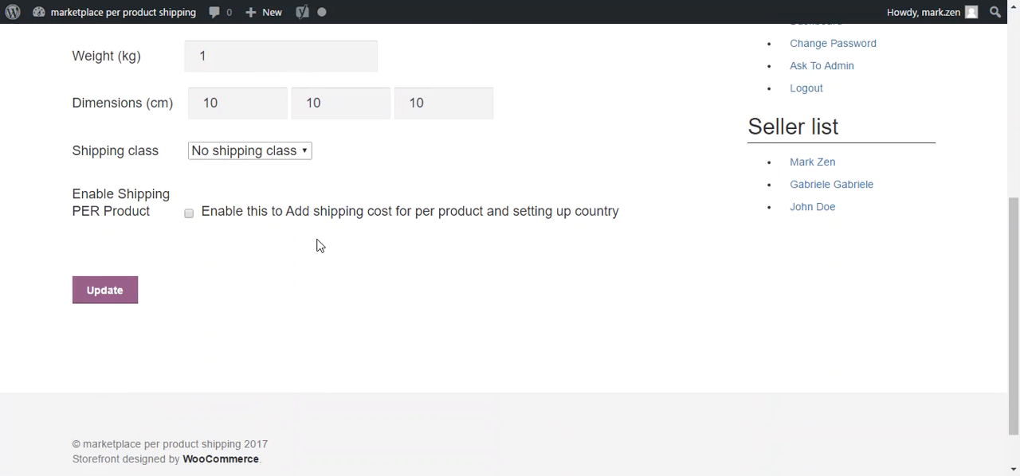
{"action": "mouse_move", "coordinate": [265, 239]}
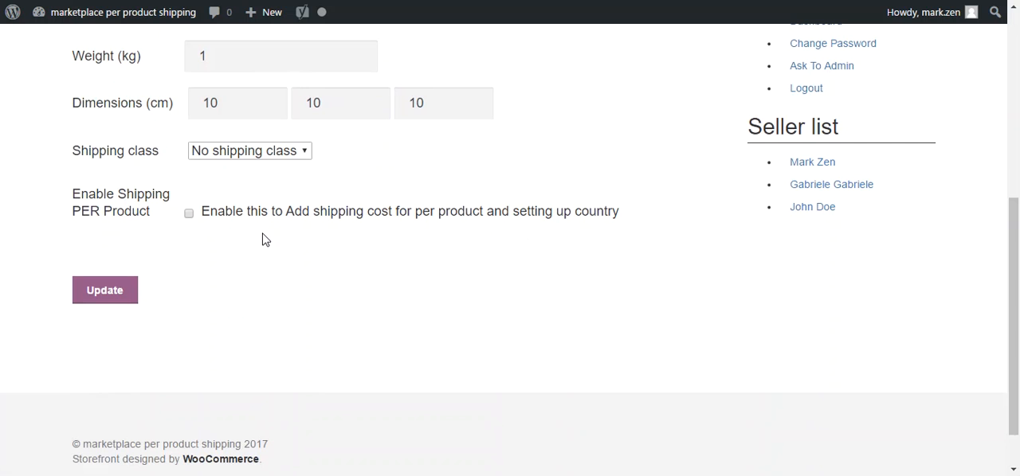
{"action": "mouse_move", "coordinate": [258, 236]}
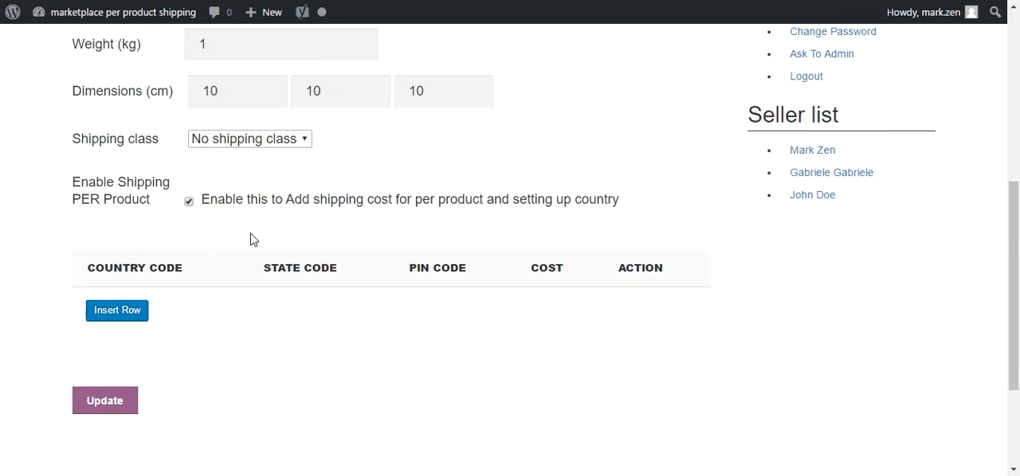
- Add a shipping cost row for country UK with cost 15
{"action": "scroll", "scroll_direction": "down", "scroll_amount": 3}
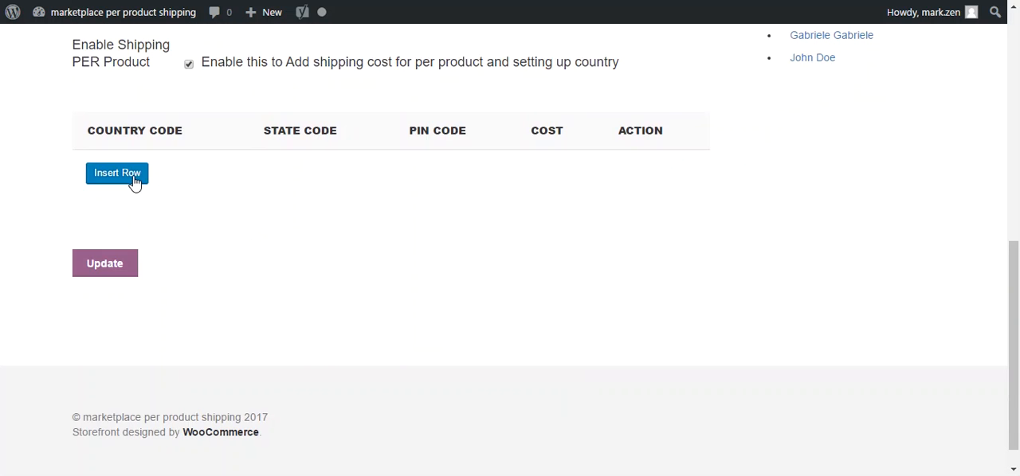
{"action": "left_click", "coordinate": [118, 172]}
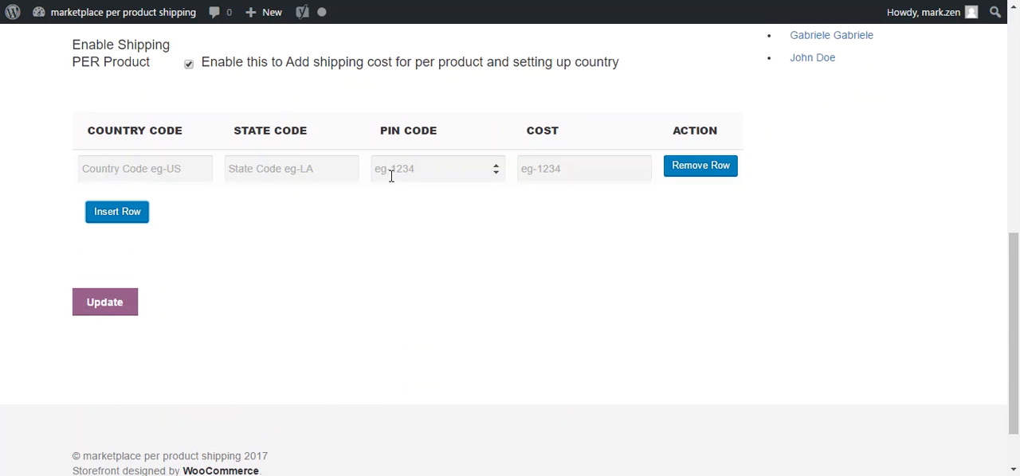
{"action": "mouse_move", "coordinate": [566, 180]}
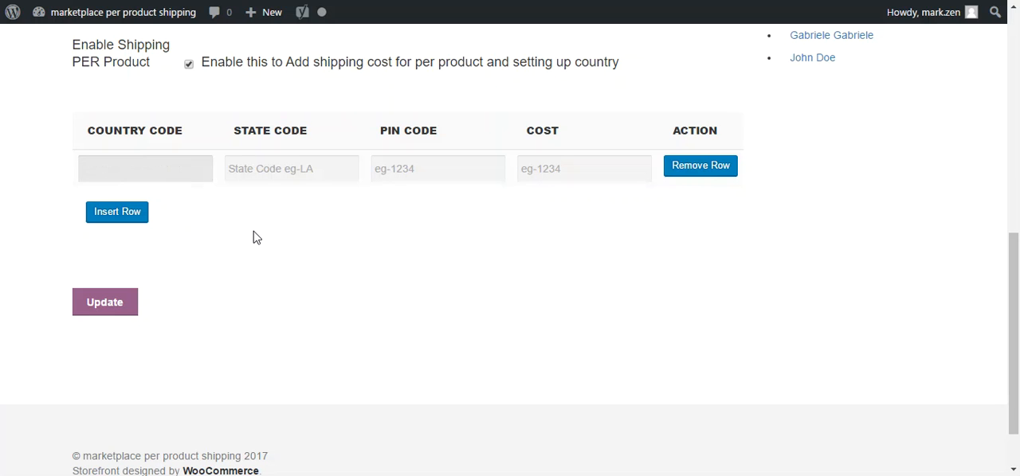
{"action": "left_click", "coordinate": [145, 169]}
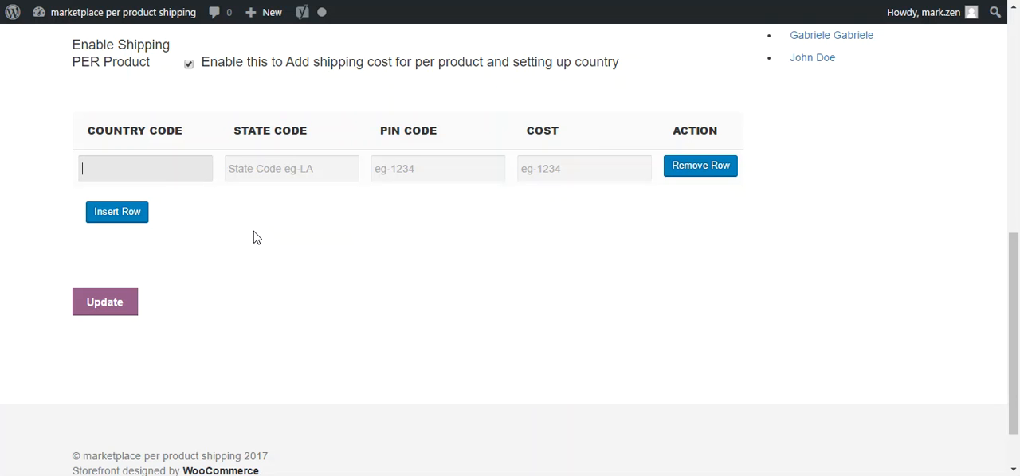
{"action": "type", "text": "UK"}
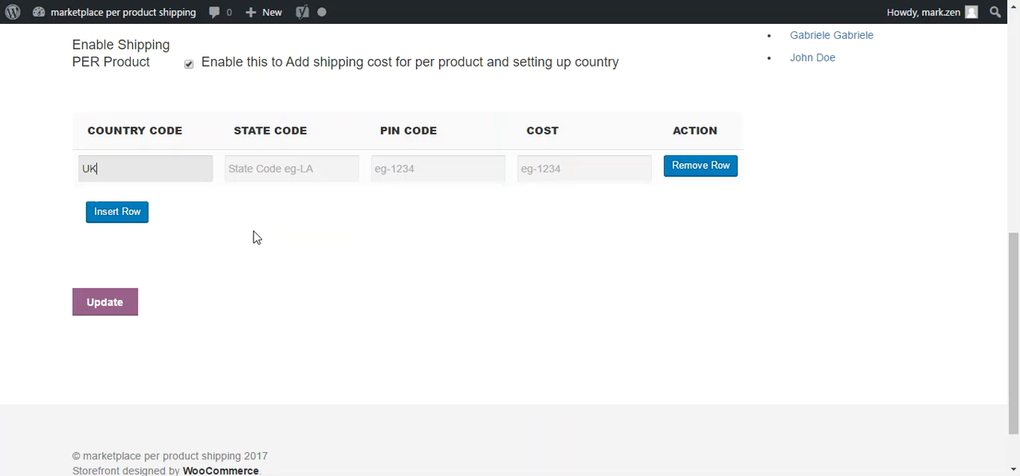
{"action": "left_click", "coordinate": [584, 169]}
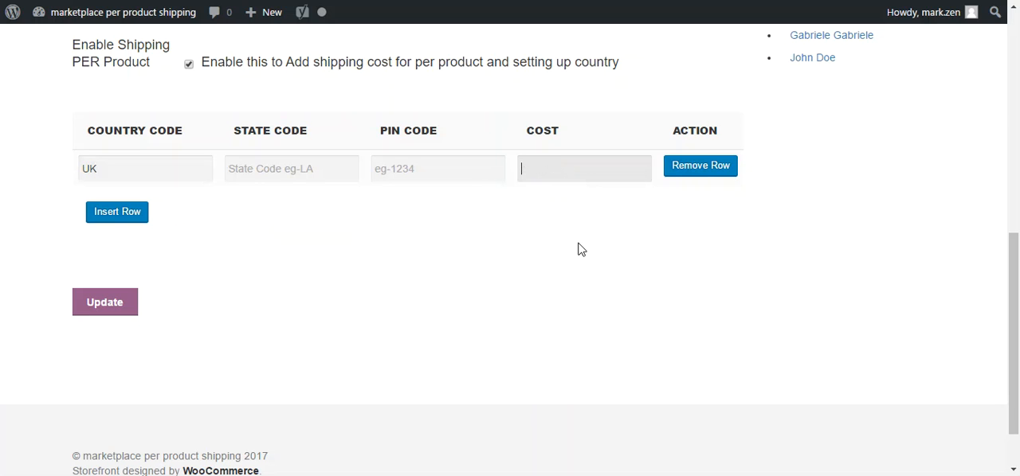
{"action": "type", "text": "15"}
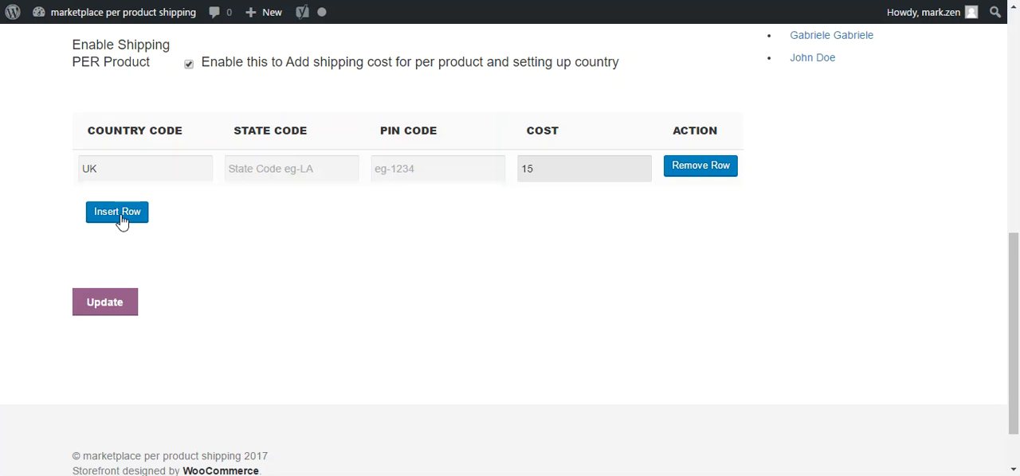
- Add rows for US NY pin 10001 and US pin 10002 with cost 20
{"action": "left_click", "coordinate": [118, 212]}
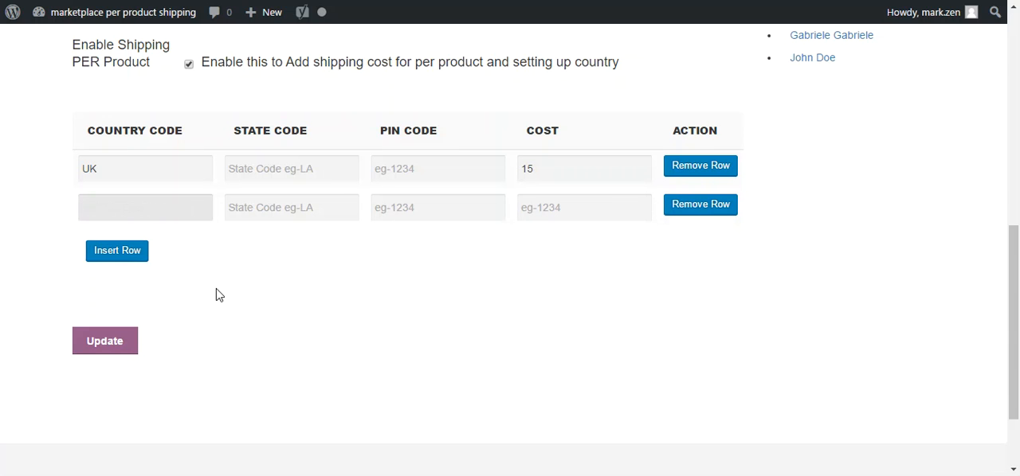
{"action": "left_click", "coordinate": [145, 207]}
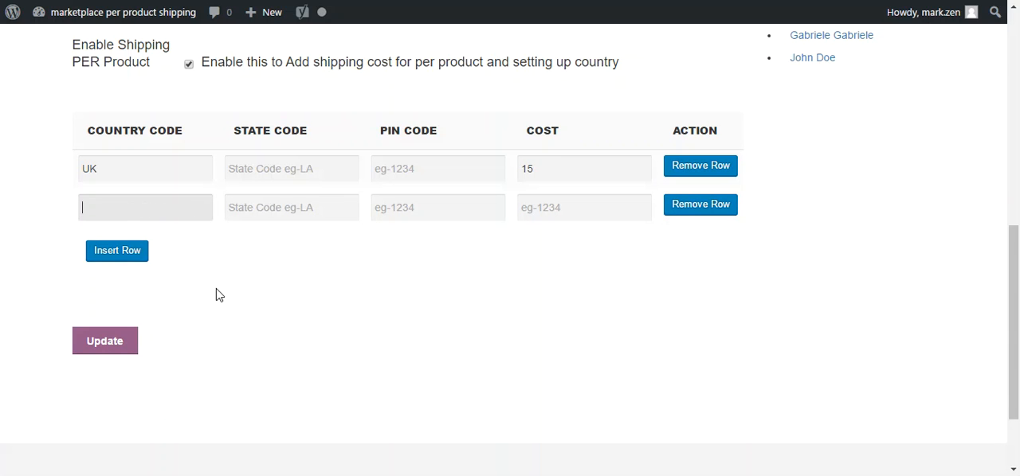
{"action": "type", "text": "US"}
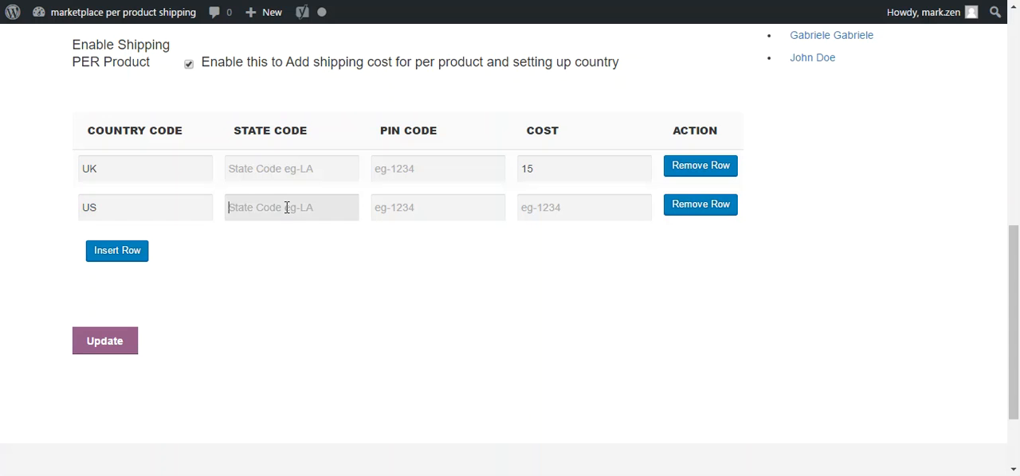
{"action": "type", "text": "NY"}
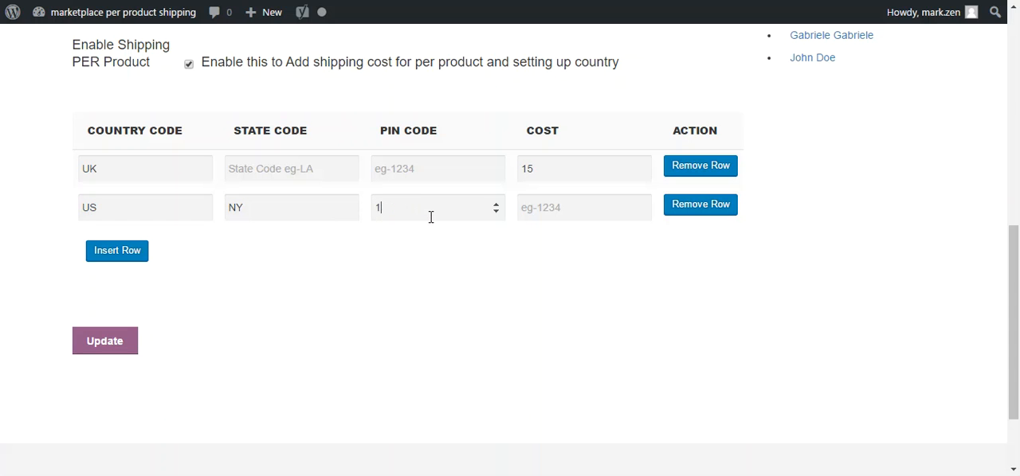
{"action": "type", "text": "0001"}
{"action": "left_click", "coordinate": [583, 208]}
{"action": "type", "text": "15"}
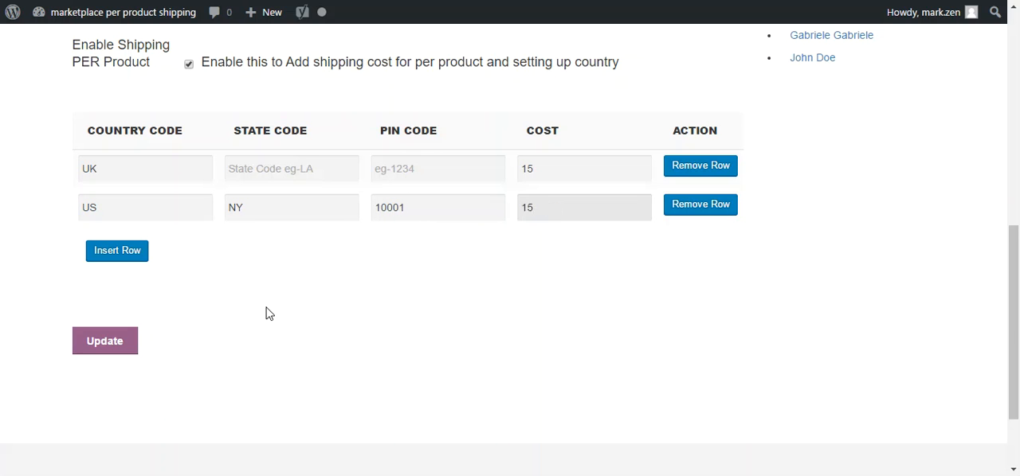
{"action": "left_click", "coordinate": [118, 251]}
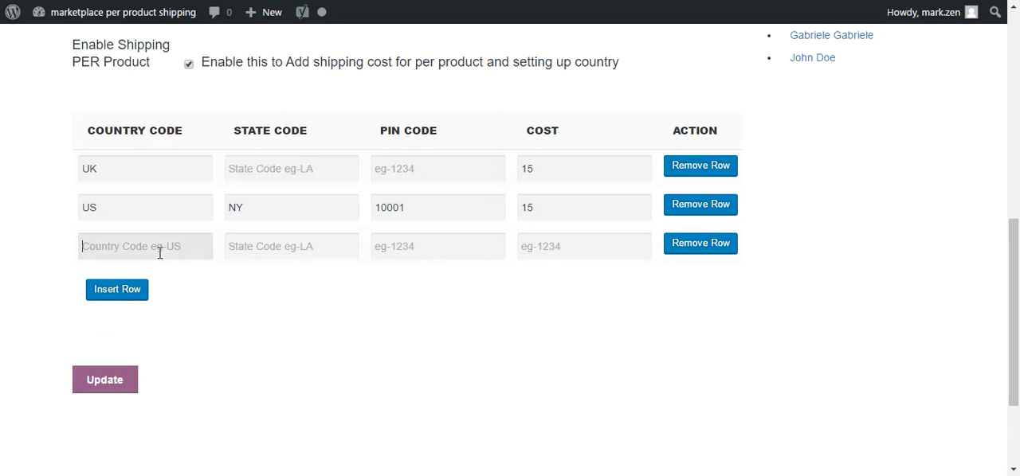
{"action": "type", "text": "US"}
{"action": "left_click", "coordinate": [292, 246]}
{"action": "type", "text": "NY"}
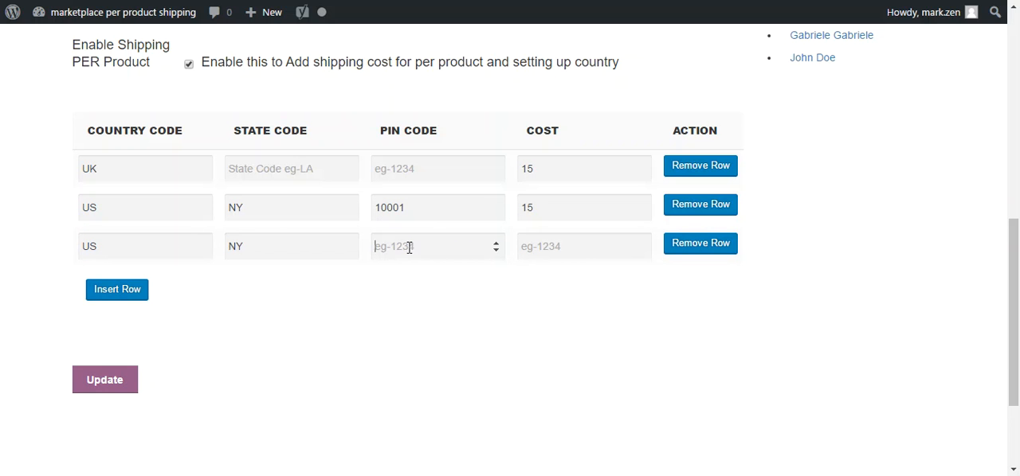
{"action": "type", "text": "10002"}
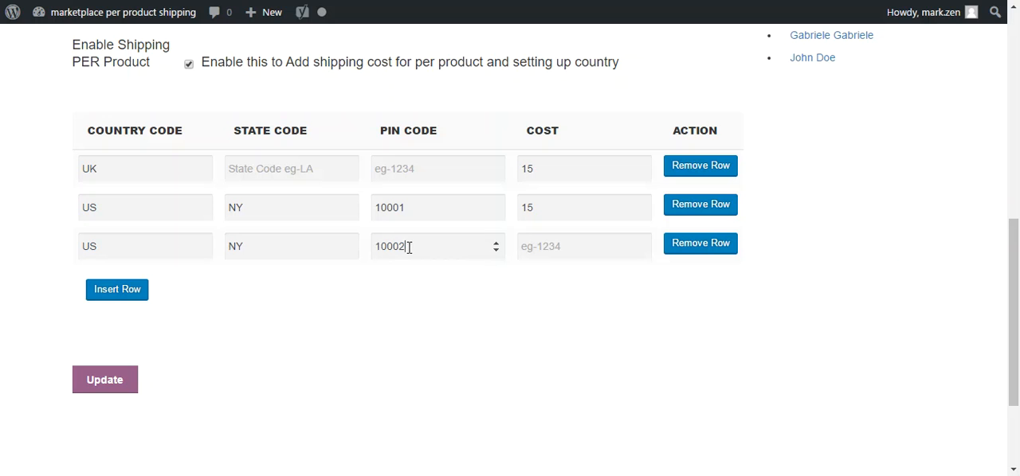
{"action": "left_click", "coordinate": [583, 246]}
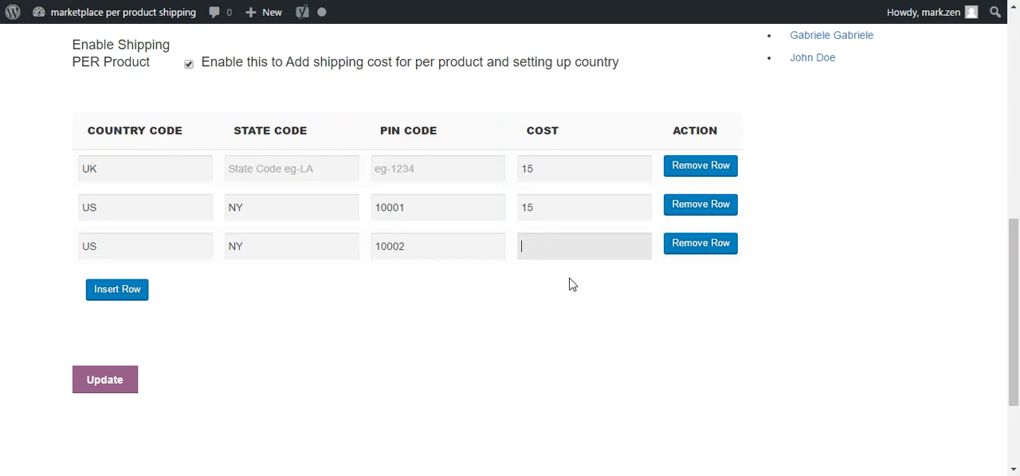
{"action": "type", "text": "20"}
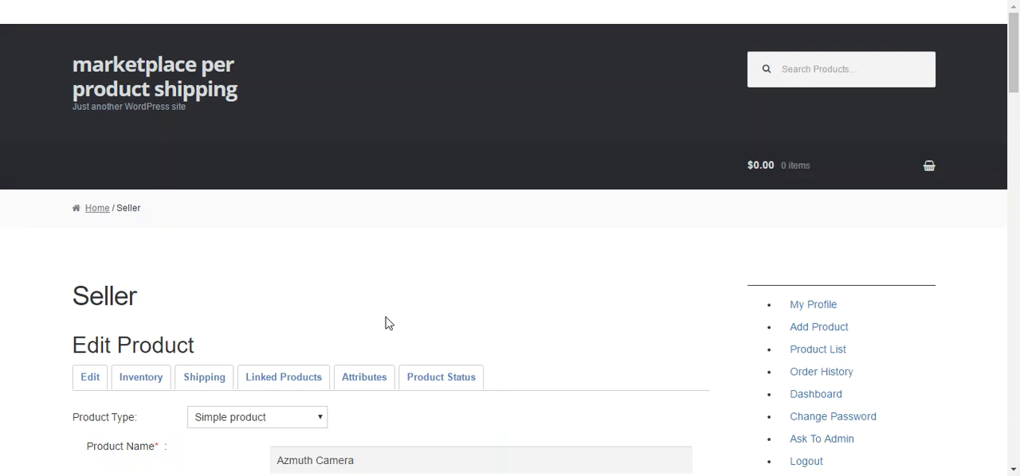
- Leave the Azmuth Camera editor and return to the seller's Products List
{"action": "scroll", "scroll_direction": "up", "scroll_amount": 3}
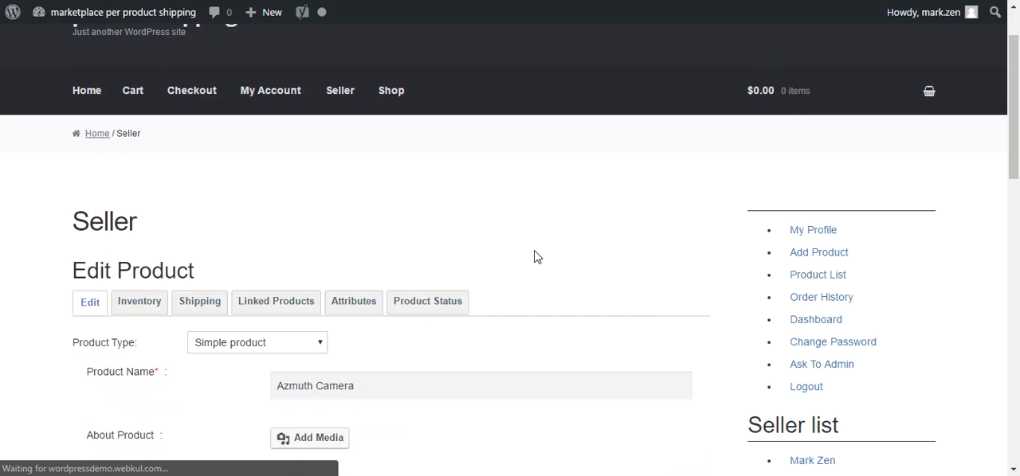
{"action": "mouse_move", "coordinate": [555, 255]}
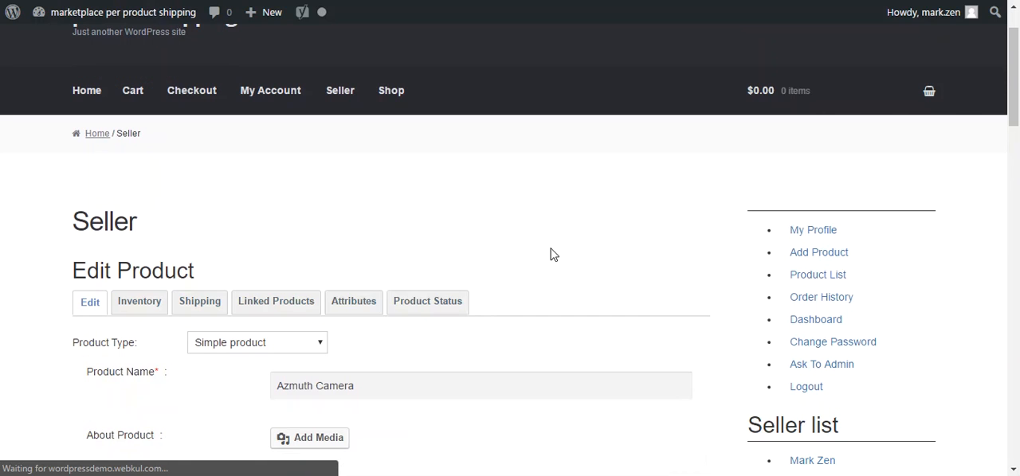
{"action": "scroll", "scroll_direction": "down", "scroll_amount": 3}
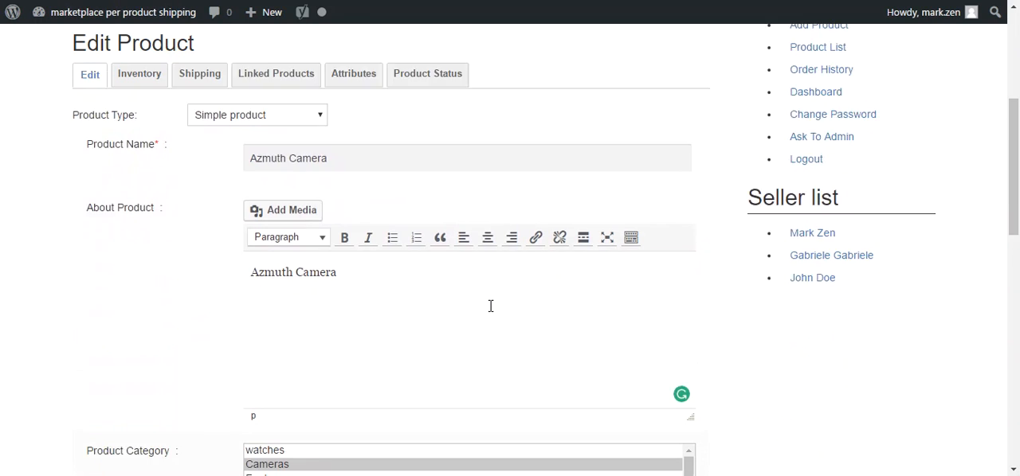
{"action": "scroll", "scroll_direction": "up", "scroll_amount": 3}
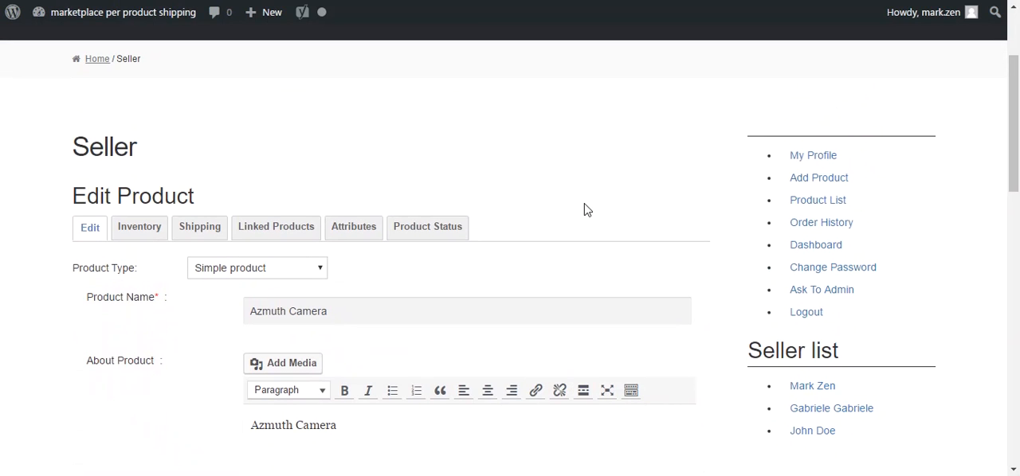
{"action": "scroll", "scroll_direction": "up", "scroll_amount": 3}
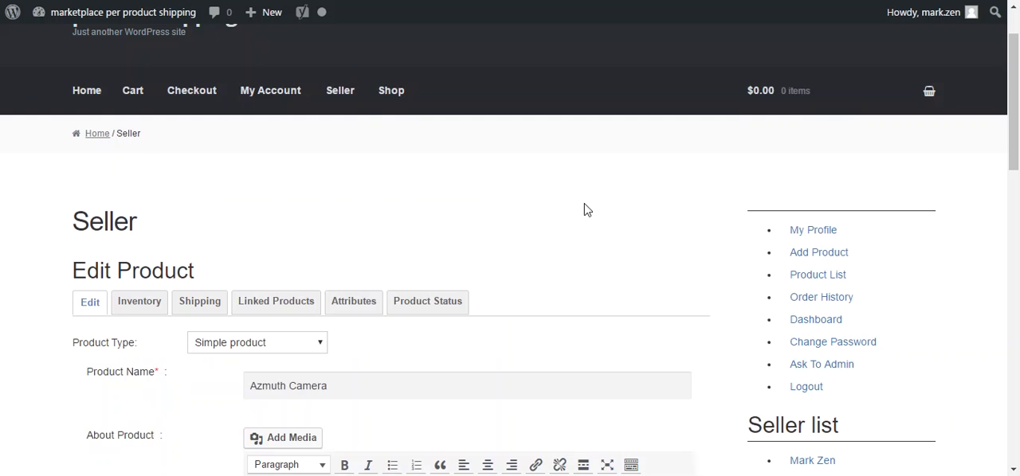
{"action": "scroll", "scroll_direction": "down", "scroll_amount": 3}
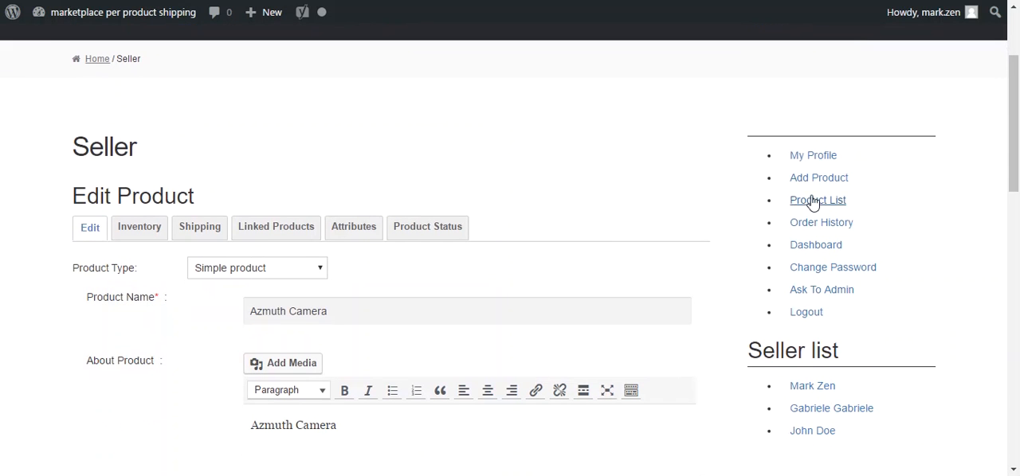
{"action": "left_click", "coordinate": [818, 200]}
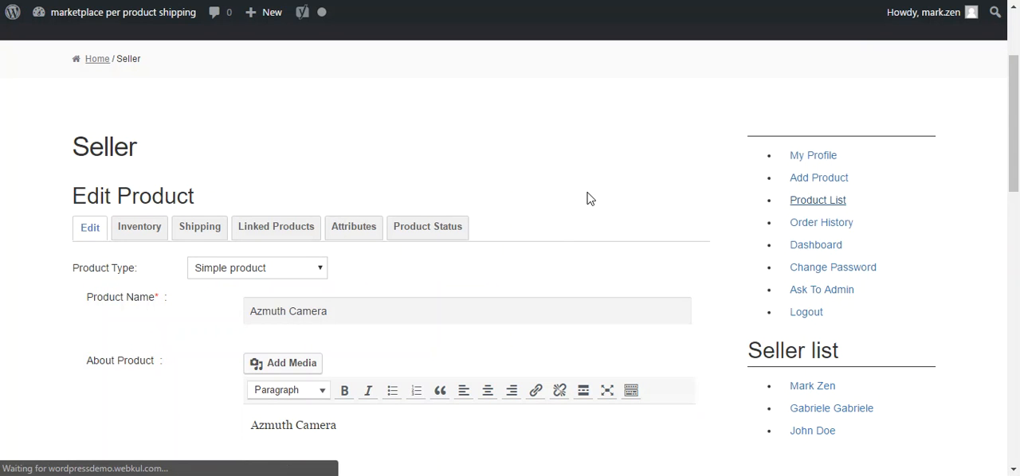
{"action": "scroll", "scroll_direction": "down", "scroll_amount": 3}
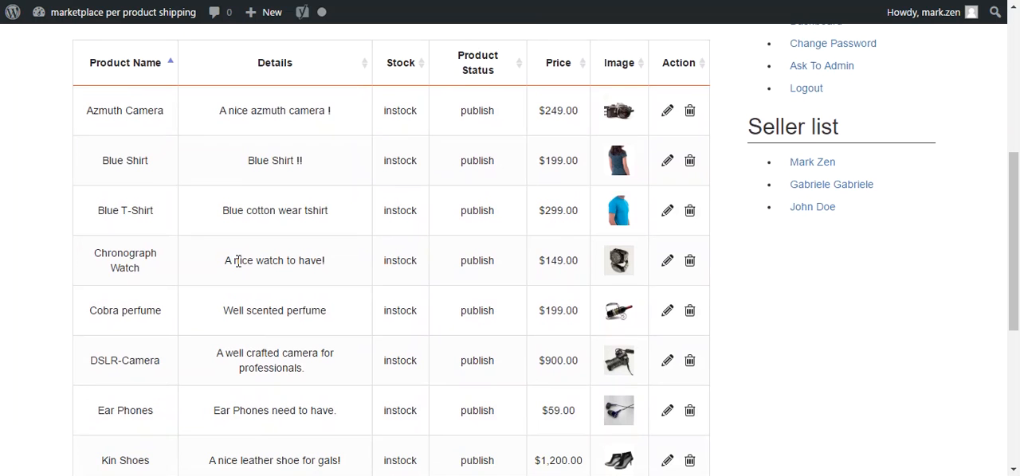
{"action": "mouse_move", "coordinate": [147, 268]}
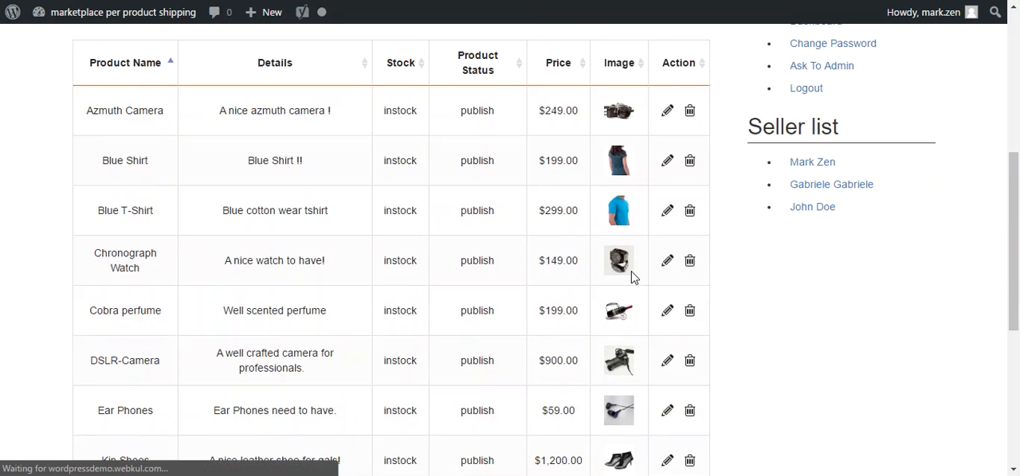
{"action": "mouse_move", "coordinate": [645, 281]}
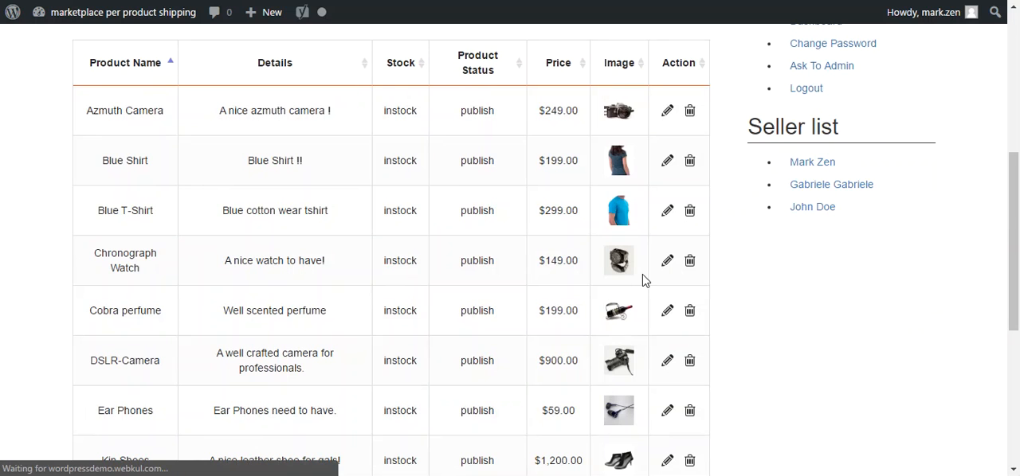
- Start editing the Chronograph Watch product from the seller's list
{"action": "left_click", "coordinate": [666, 261]}
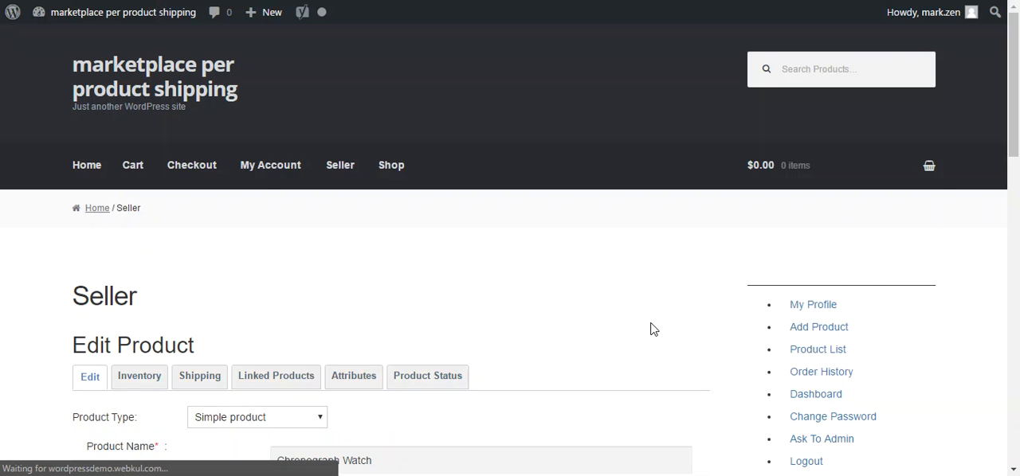
- Enable per-product shipping for Chronograph Watch, revealing its IN UP 201301, US and UK rate rows
{"action": "scroll", "scroll_direction": "down", "scroll_amount": 3}
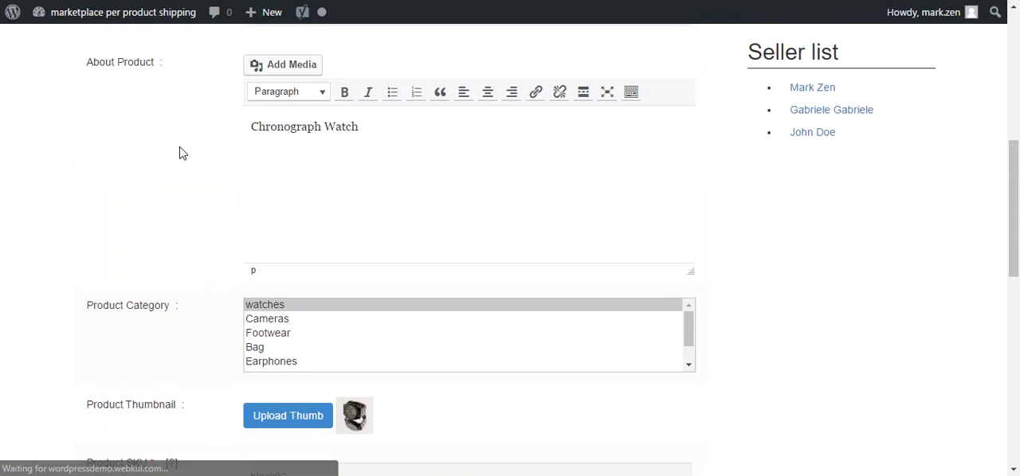
{"action": "scroll", "scroll_direction": "down", "scroll_amount": 3}
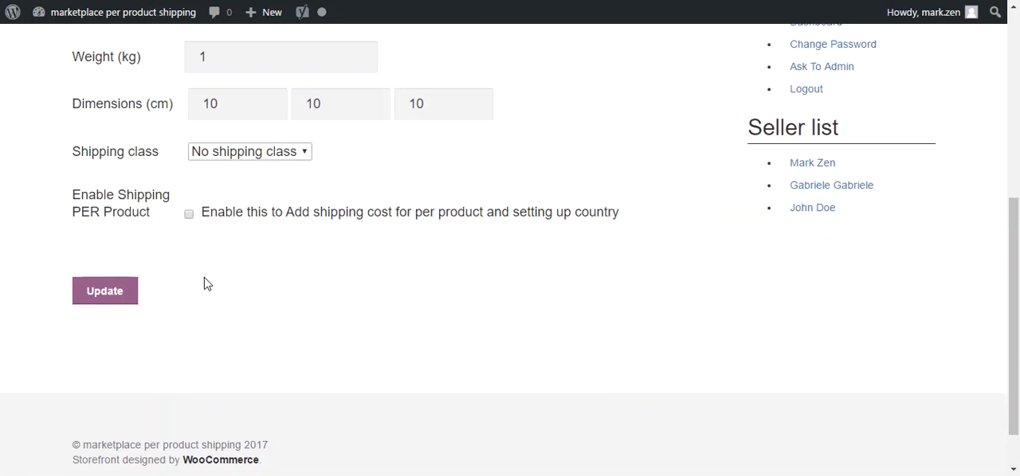
{"action": "left_click", "coordinate": [188, 213]}
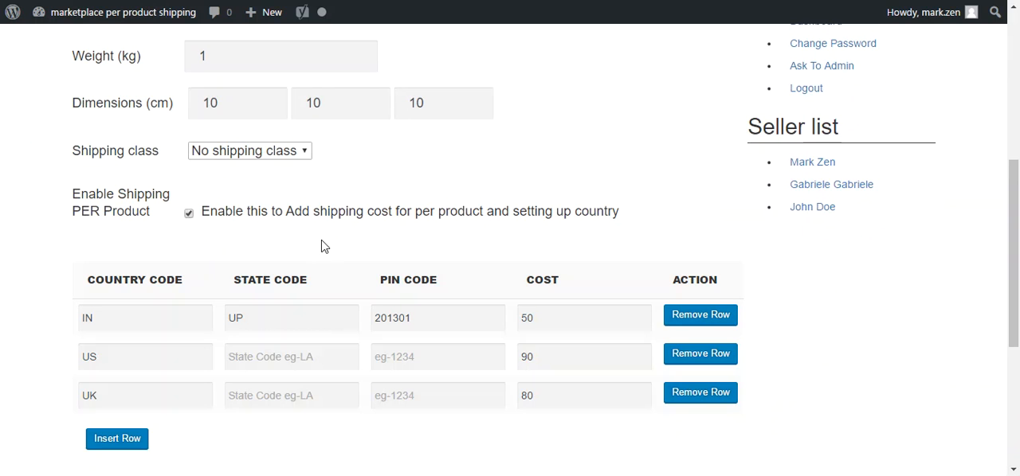
{"action": "scroll", "scroll_direction": "down", "scroll_amount": 3}
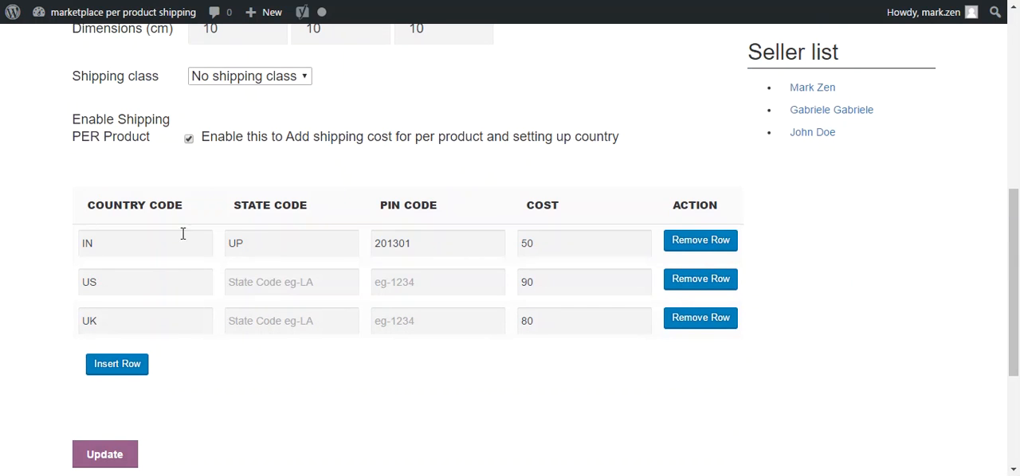
{"action": "mouse_move", "coordinate": [177, 309]}
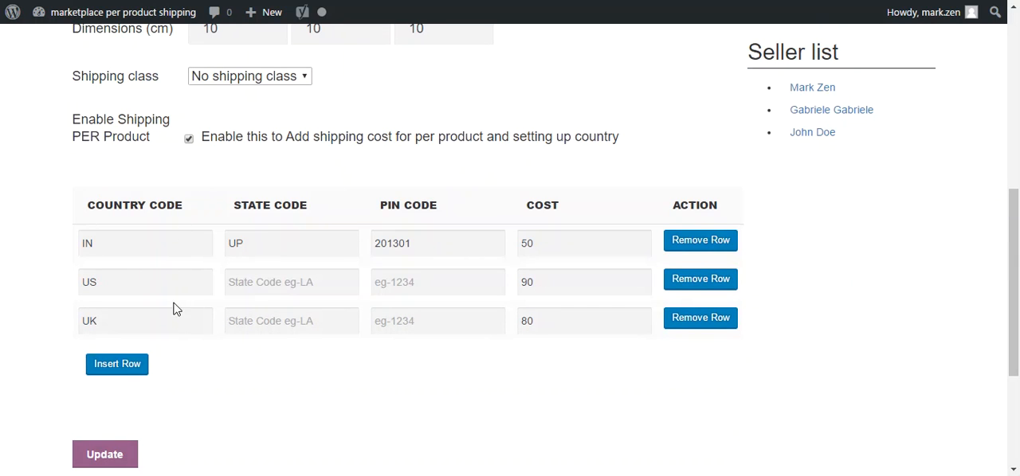
{"action": "scroll", "scroll_direction": "down", "scroll_amount": 3}
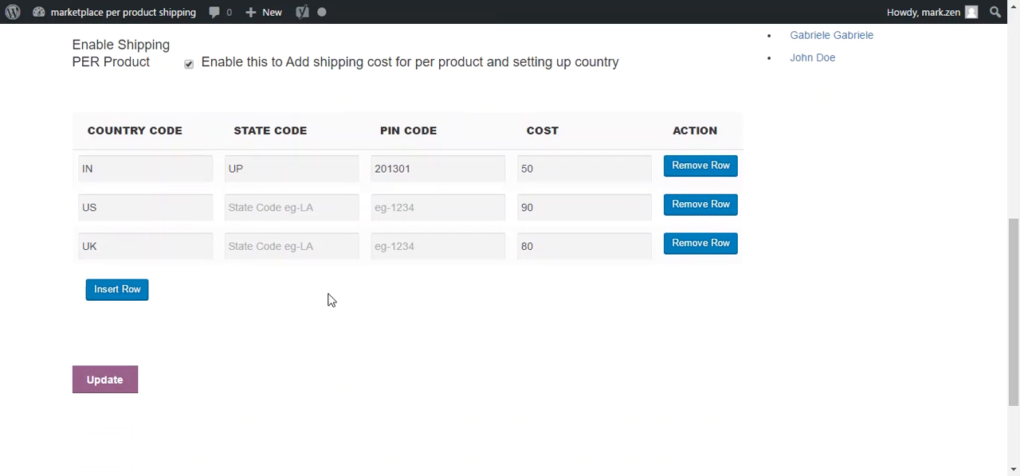
- Set the watch's US row to state NY, pin 10001 and cost 15
{"action": "left_click", "coordinate": [290, 207]}
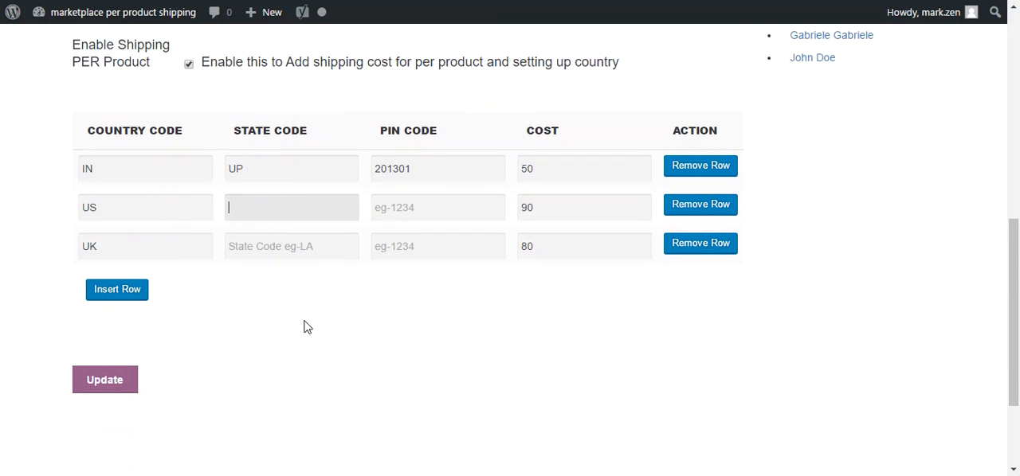
{"action": "type", "text": "ny"}
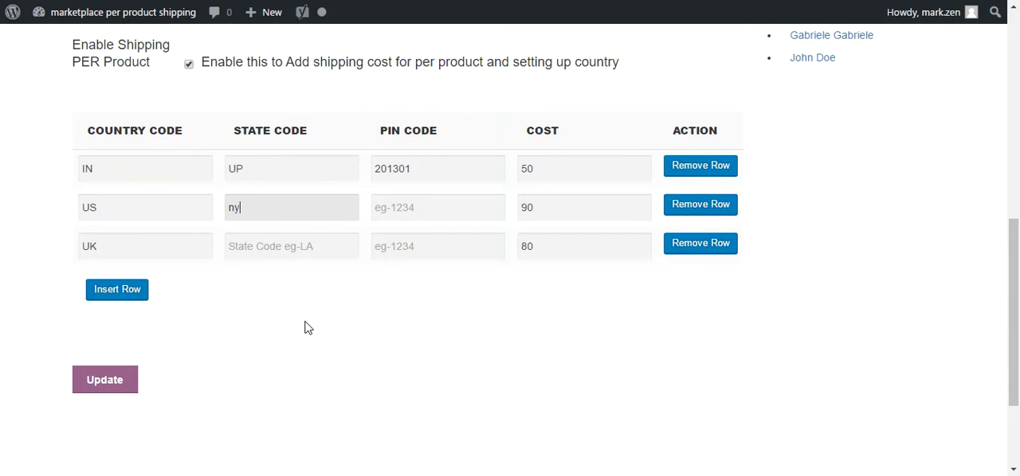
{"action": "type", "text": "NY"}
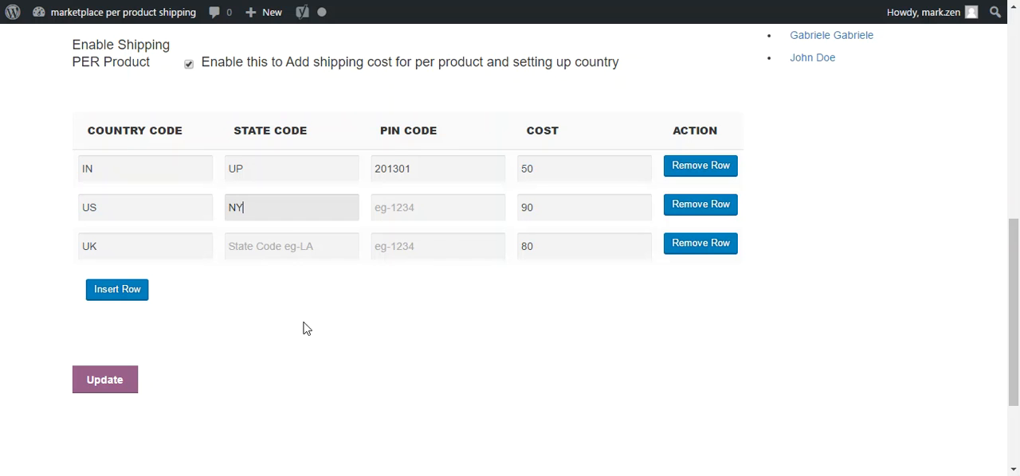
{"action": "left_click", "coordinate": [437, 207]}
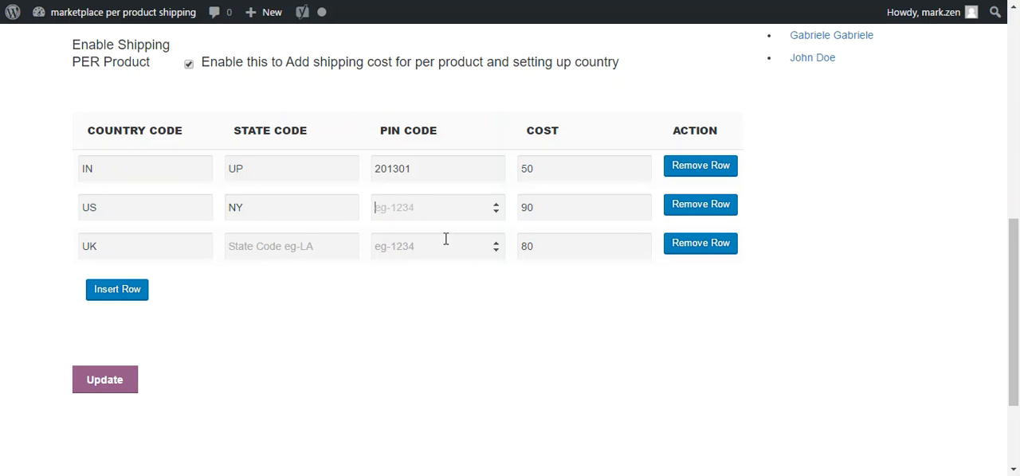
{"action": "type", "text": "10001"}
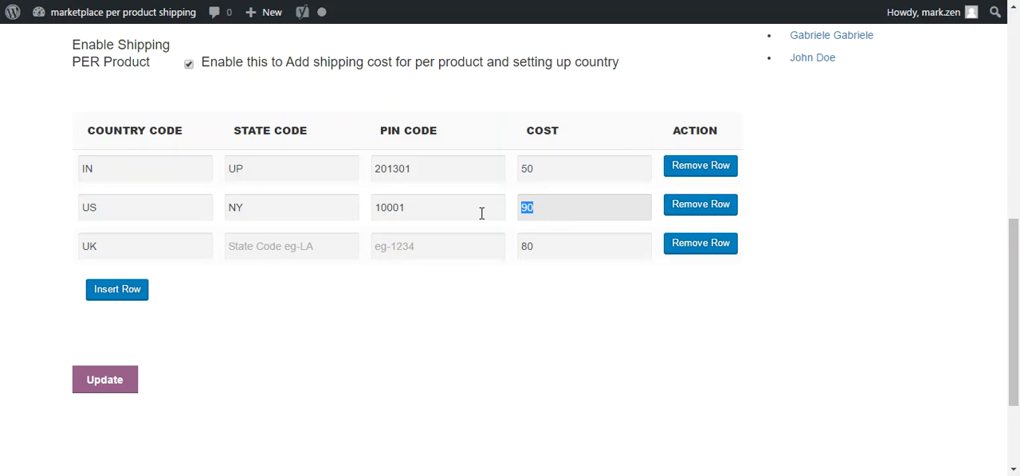
{"action": "type", "text": "15"}
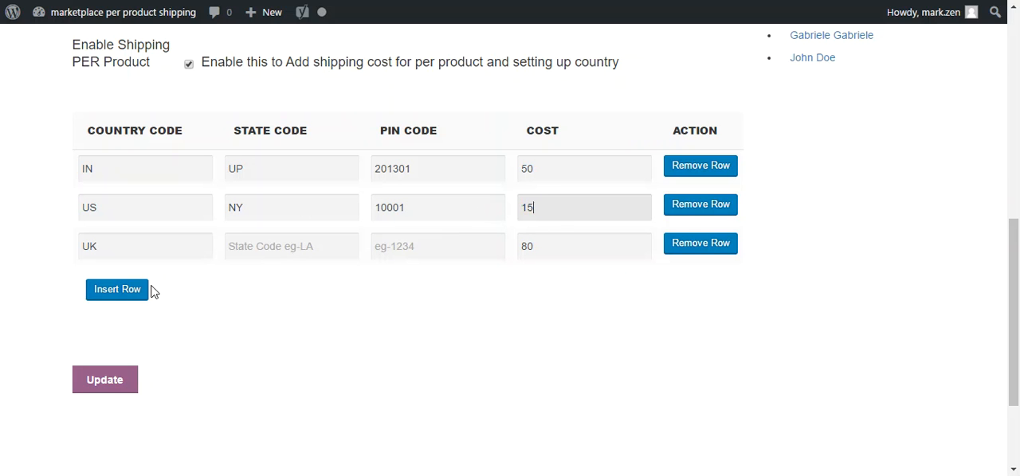
- Add a US NY pin 10002 rate at 20 and update the product
{"action": "left_click", "coordinate": [118, 290]}
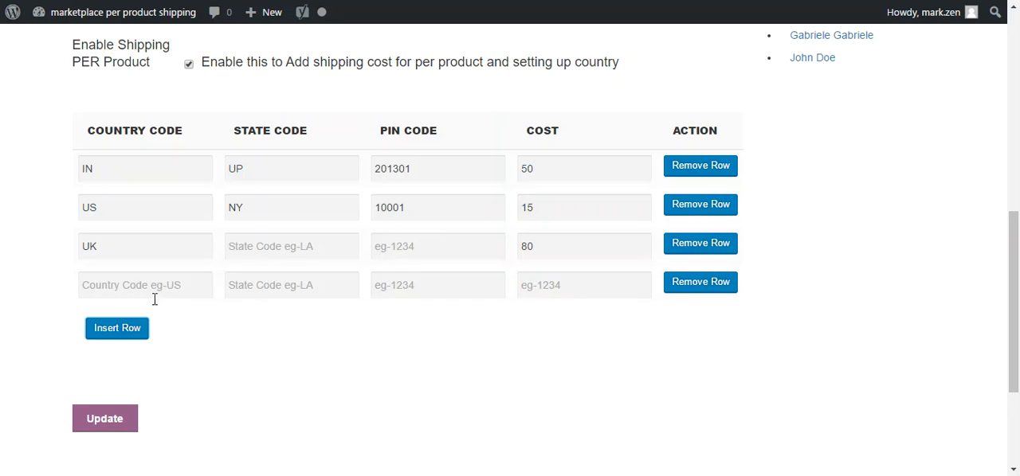
{"action": "type", "text": "US"}
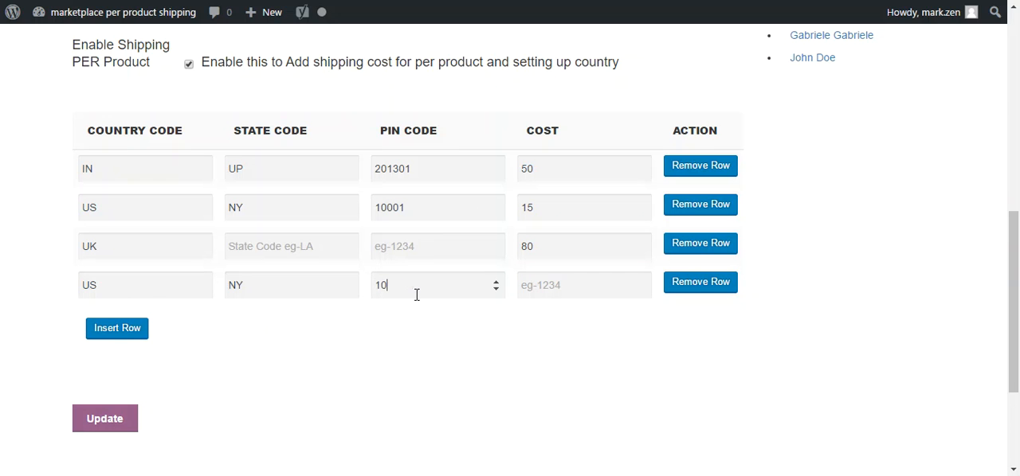
{"action": "type", "text": "002"}
{"action": "left_click", "coordinate": [583, 285]}
{"action": "type", "text": "20"}
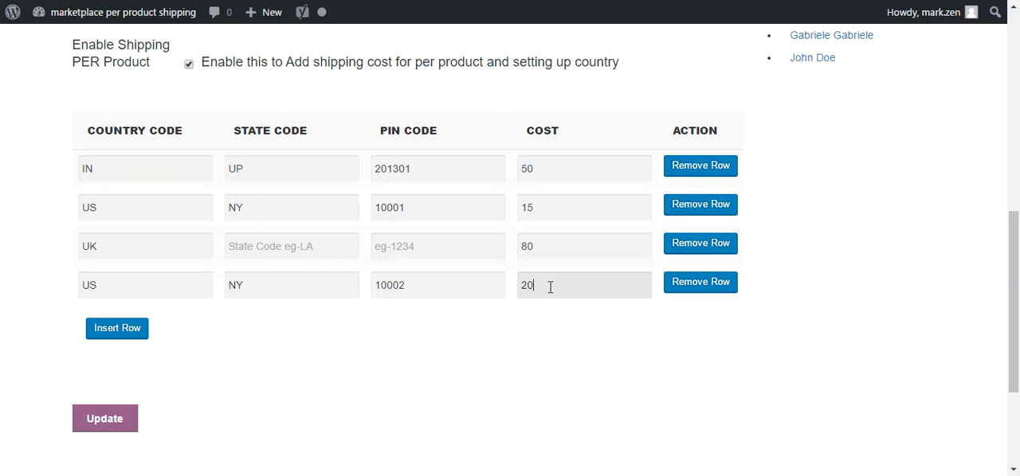
{"action": "left_click", "coordinate": [105, 418]}
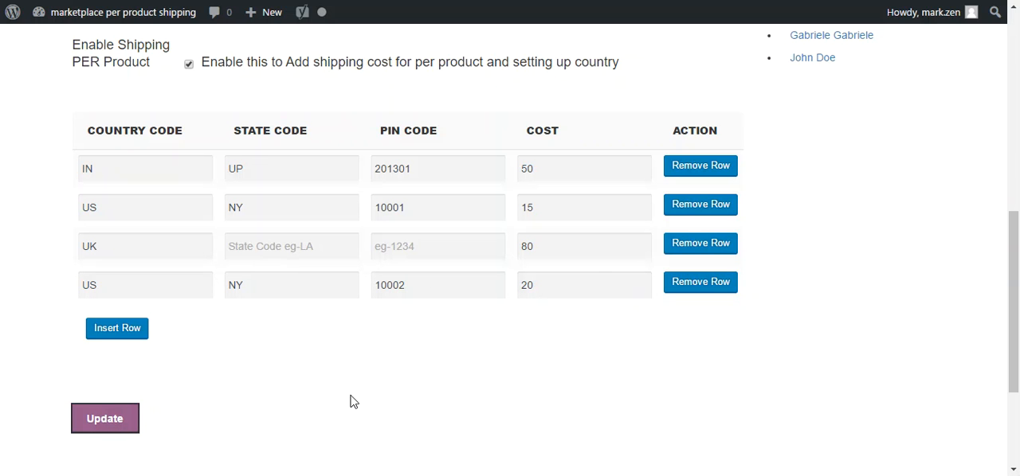
{"action": "left_click", "coordinate": [105, 417]}
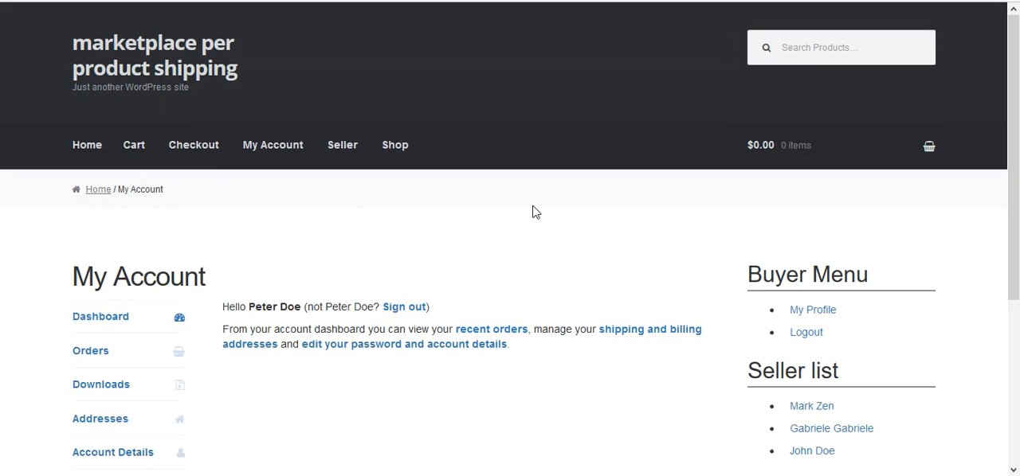
{"action": "mouse_move", "coordinate": [395, 145]}
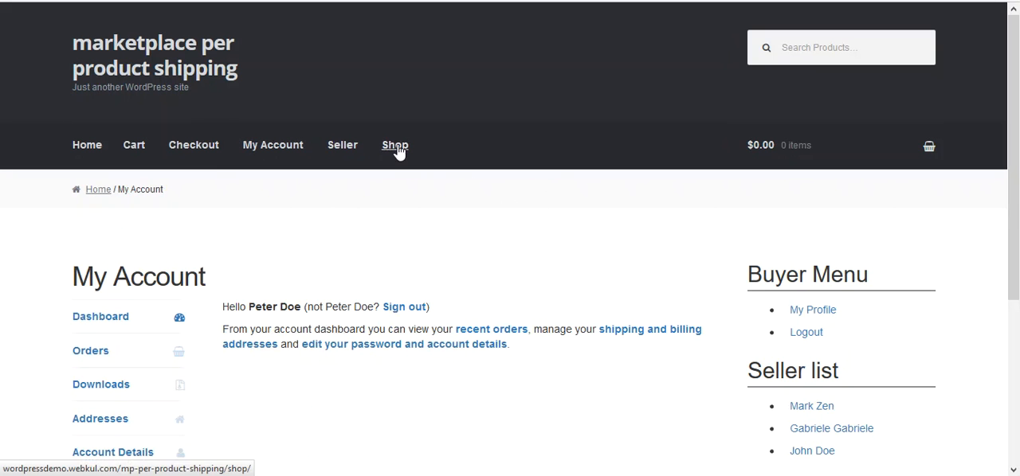
{"action": "mouse_move", "coordinate": [486, 220]}
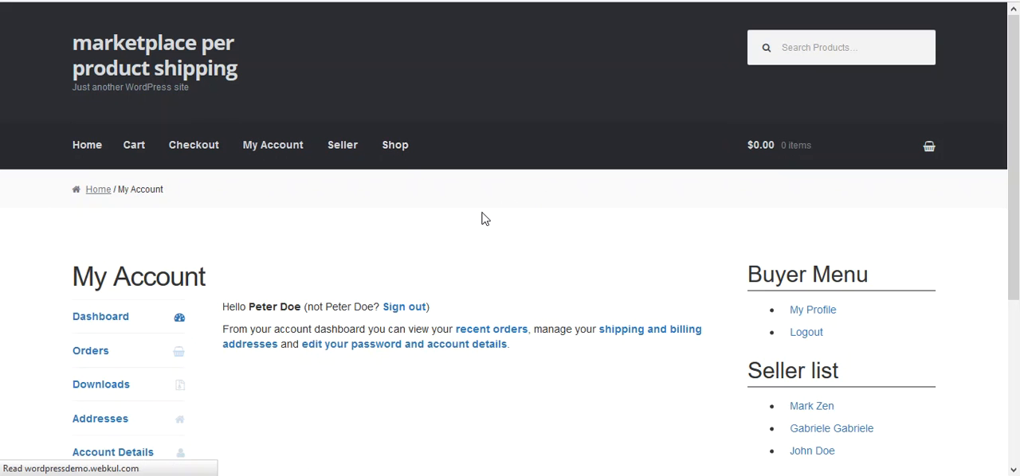
- Add the Azmuth Camera ($249) to the cart from the shop listing alongside the Chronograph Watch ($149)
{"action": "scroll", "scroll_direction": "down", "scroll_amount": 3}
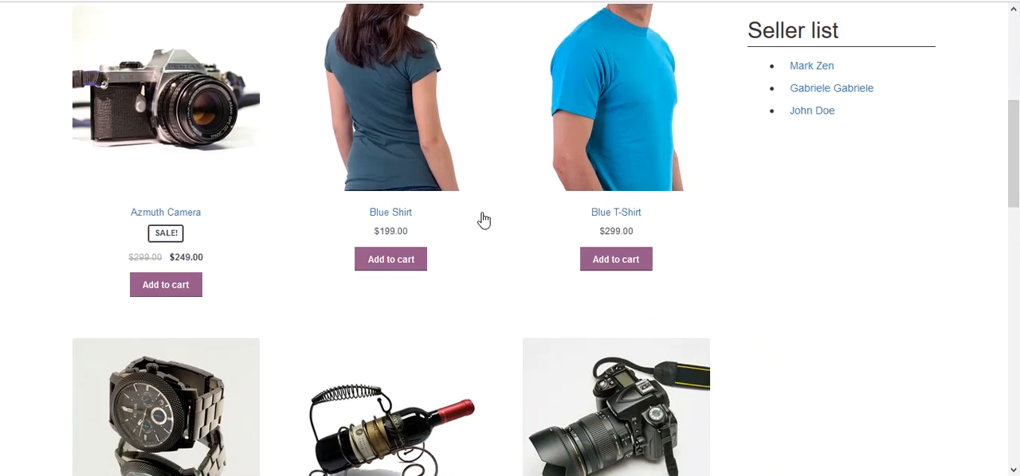
{"action": "scroll", "scroll_direction": "down", "scroll_amount": 3}
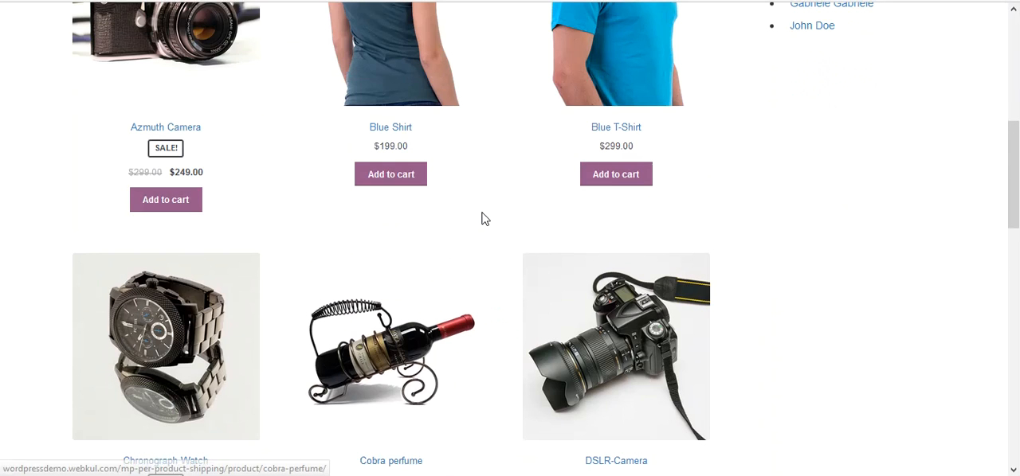
{"action": "scroll", "scroll_direction": "up", "scroll_amount": 3}
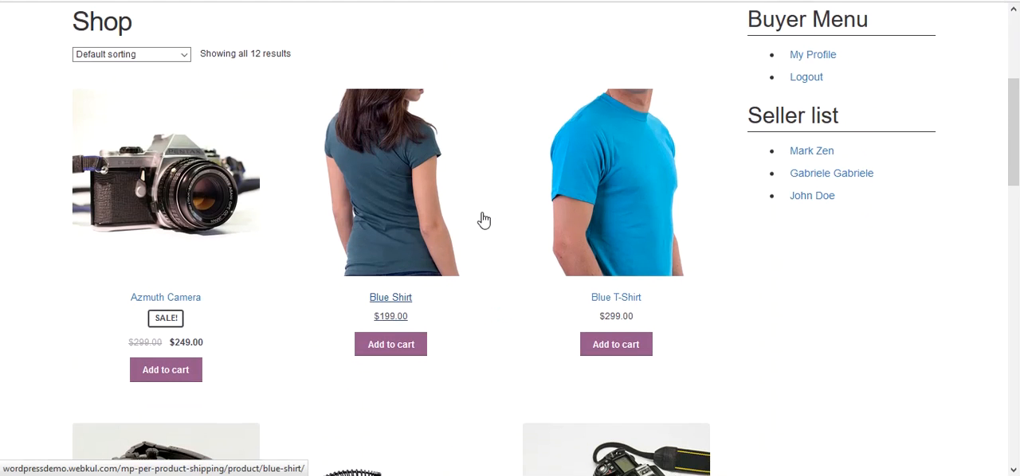
{"action": "scroll", "scroll_direction": "down", "scroll_amount": 3}
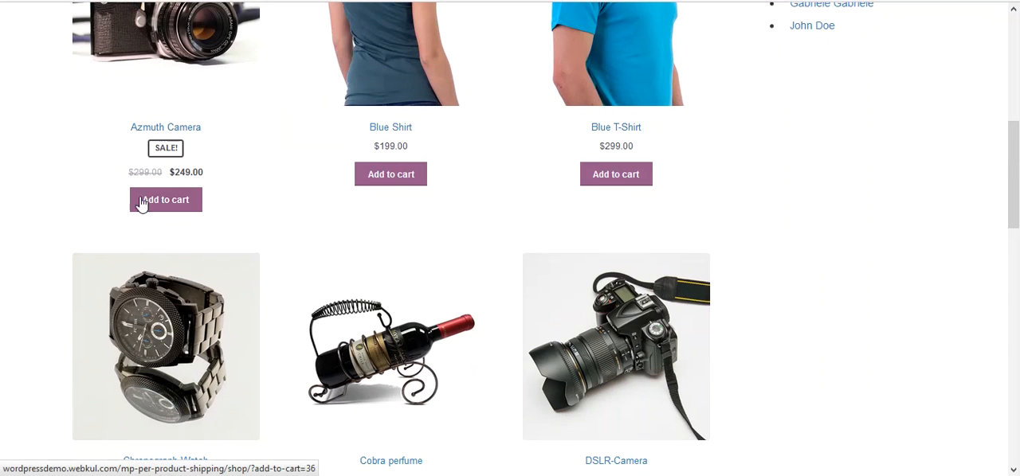
{"action": "left_click", "coordinate": [165, 201]}
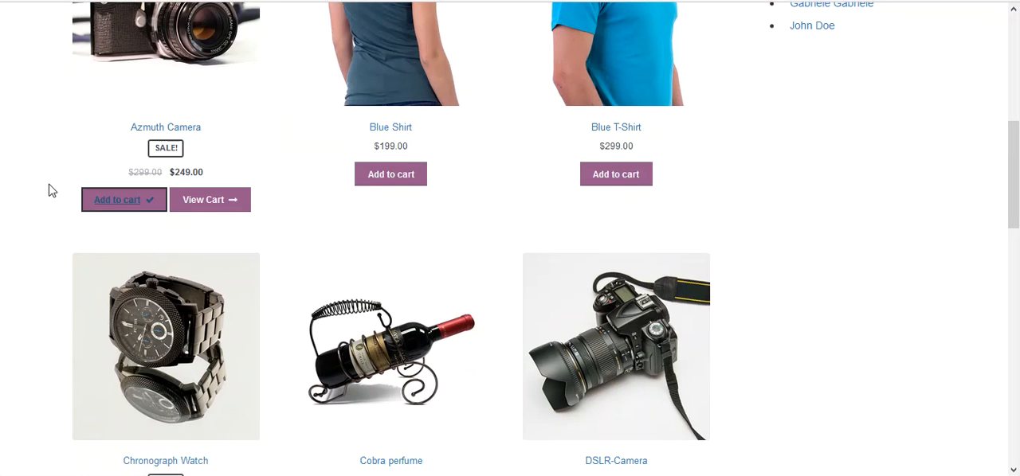
{"action": "scroll", "scroll_direction": "down", "scroll_amount": 3}
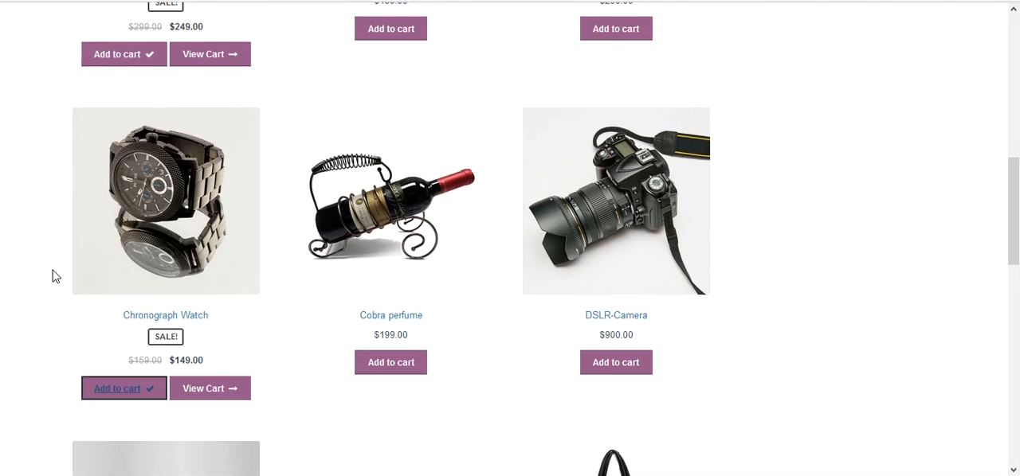
{"action": "scroll", "scroll_direction": "up", "scroll_amount": 3}
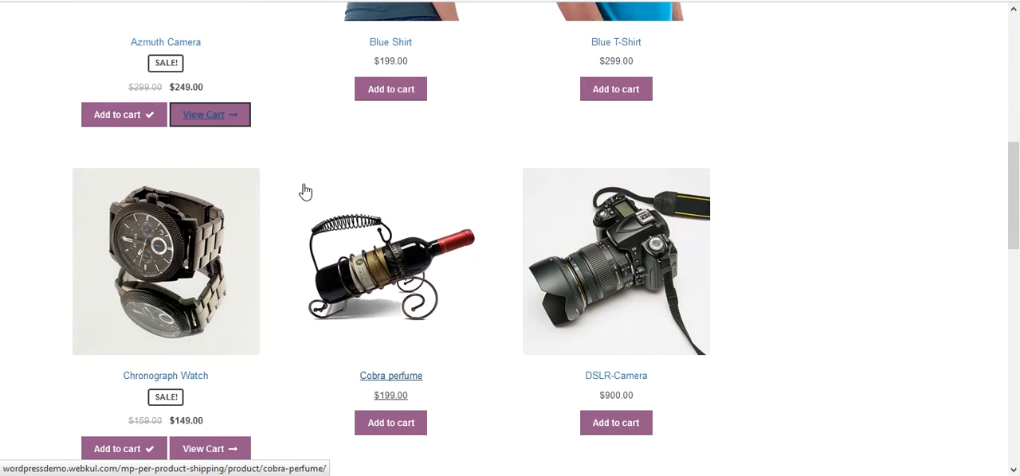
{"action": "scroll", "scroll_direction": "up", "scroll_amount": 3}
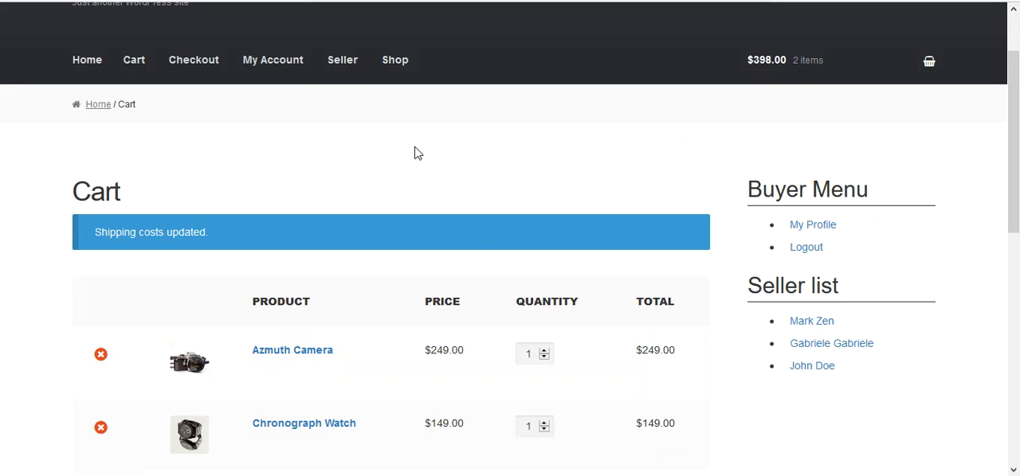
- Review the cart's shipping calculator showing $30.00 shipping, then proceed to checkout
{"action": "scroll", "scroll_direction": "down", "scroll_amount": 3}
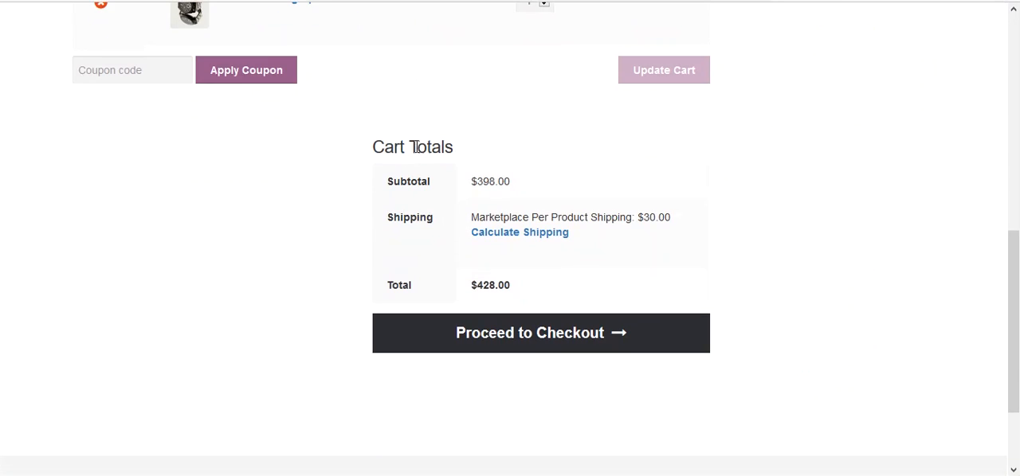
{"action": "mouse_move", "coordinate": [661, 217]}
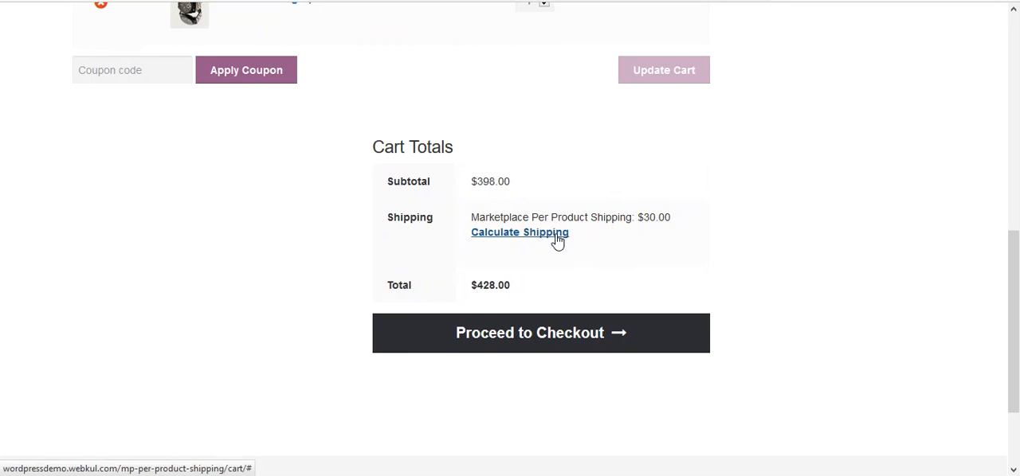
{"action": "left_click", "coordinate": [520, 233]}
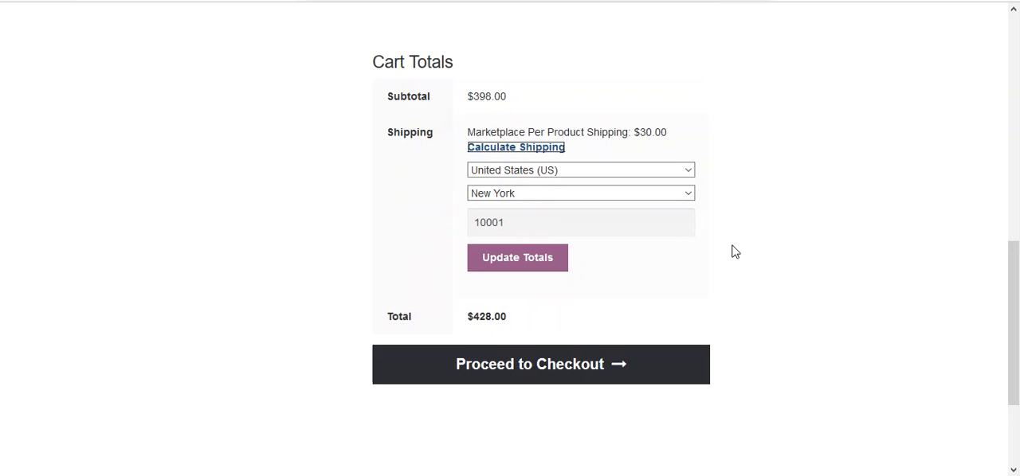
{"action": "mouse_move", "coordinate": [779, 251]}
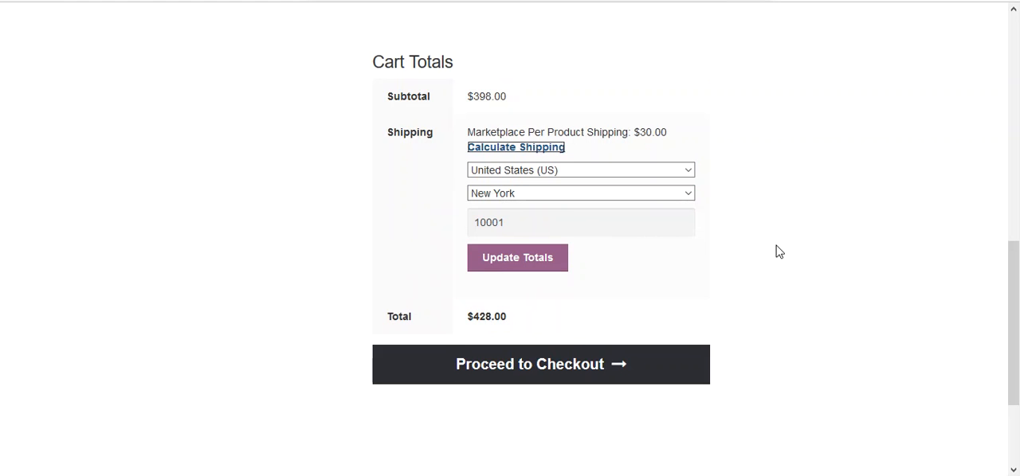
{"action": "scroll", "scroll_direction": "down", "scroll_amount": 3}
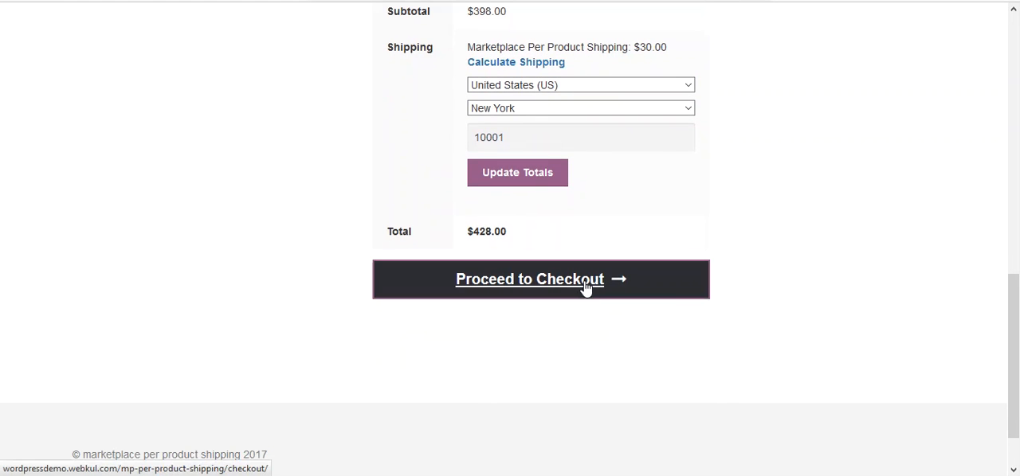
{"action": "mouse_move", "coordinate": [746, 221]}
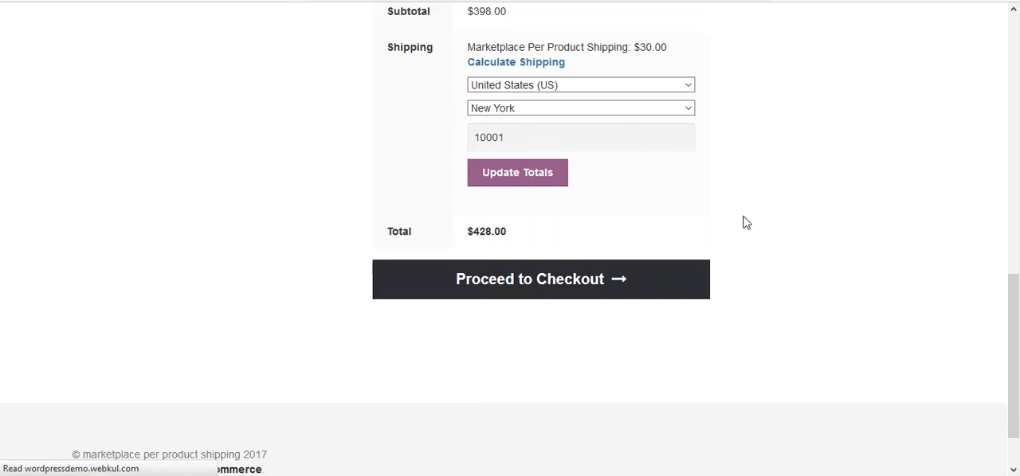
{"action": "left_click", "coordinate": [540, 279]}
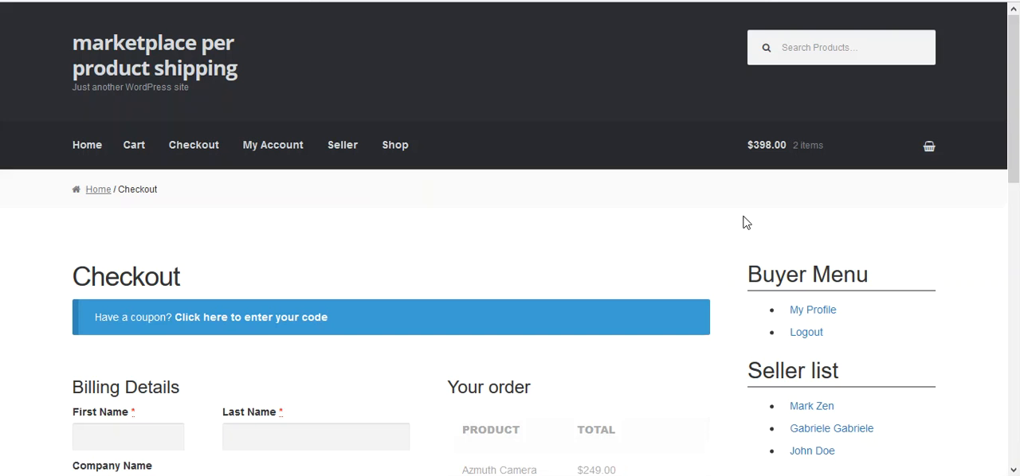
{"action": "scroll", "scroll_direction": "down", "scroll_amount": 3}
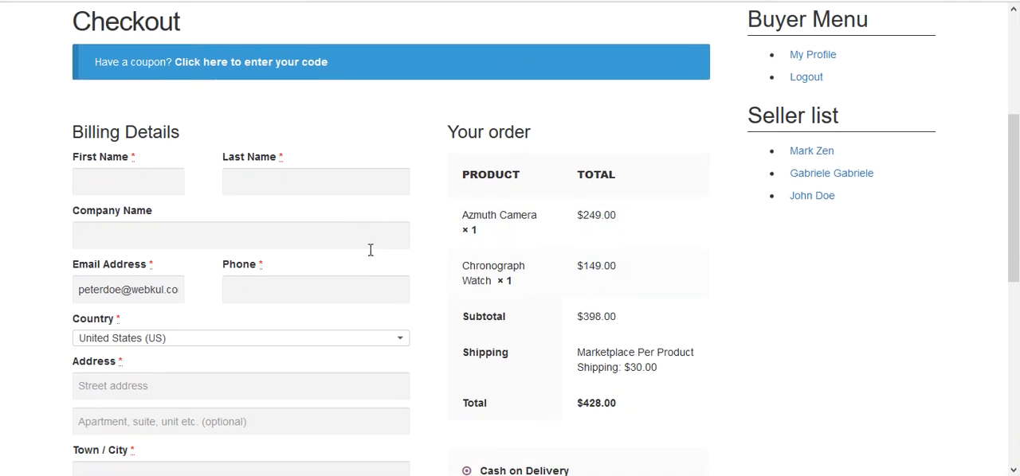
{"action": "left_click", "coordinate": [127, 182]}
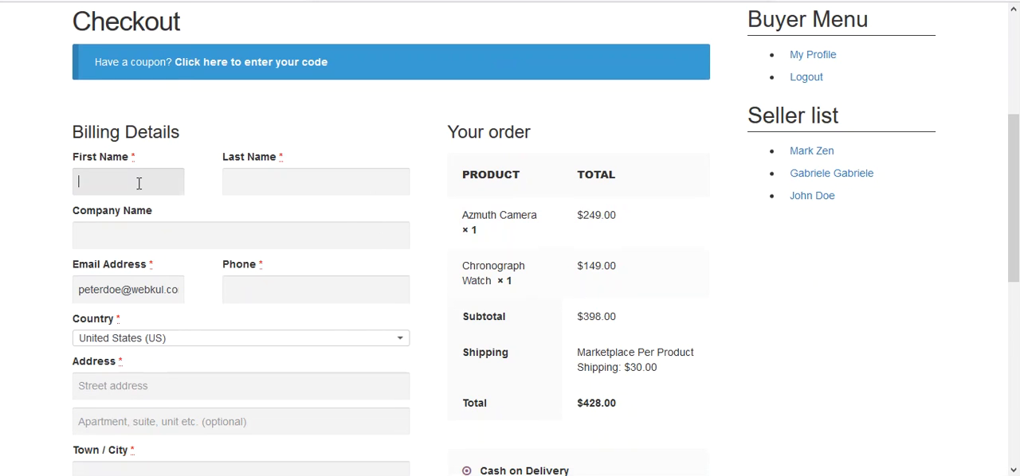
{"action": "type", "text": "Peter"}
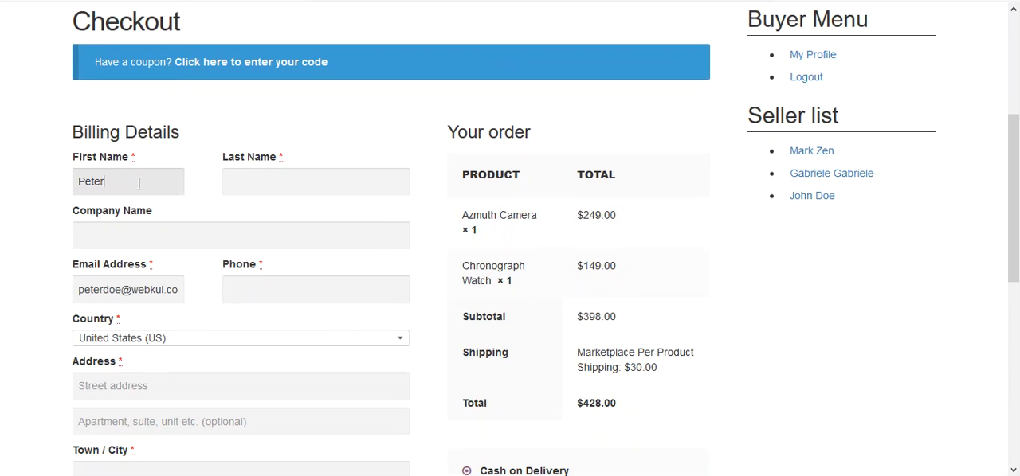
{"action": "type", "text": "Doe"}
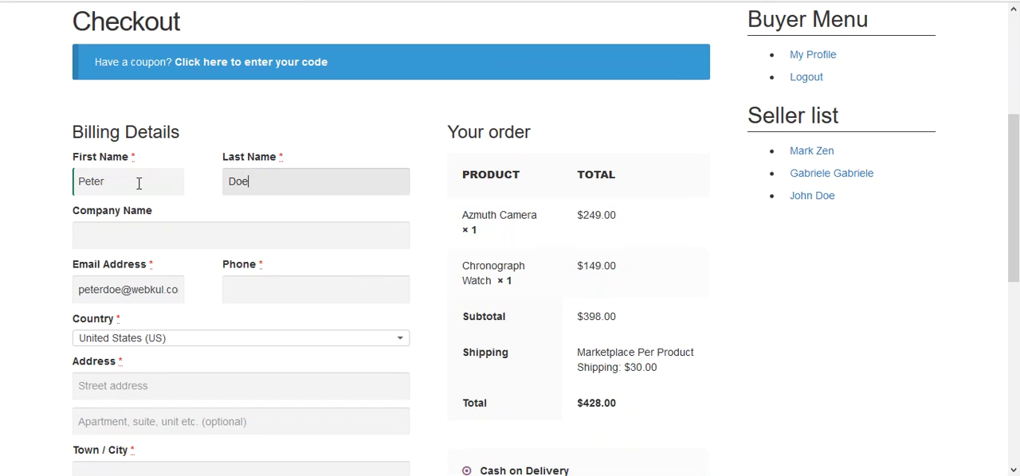
{"action": "scroll", "scroll_direction": "down", "scroll_amount": 3}
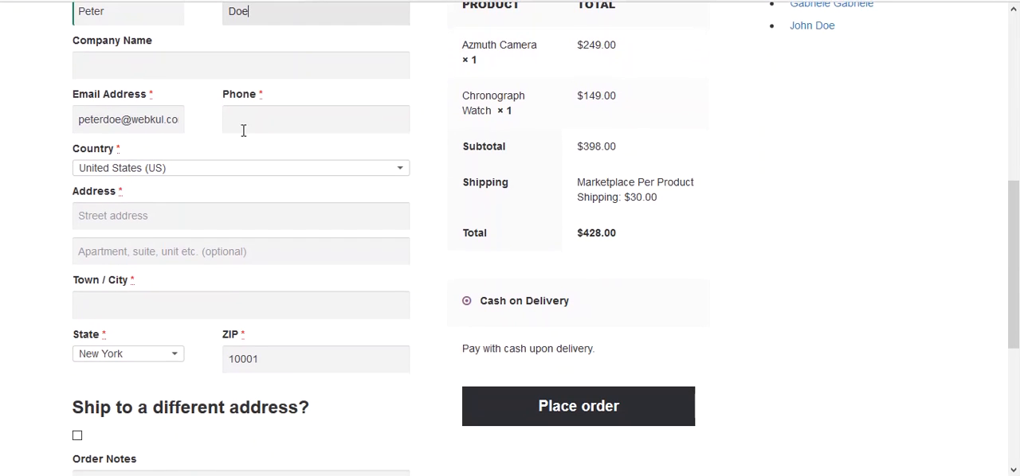
{"action": "type", "text": "987"}
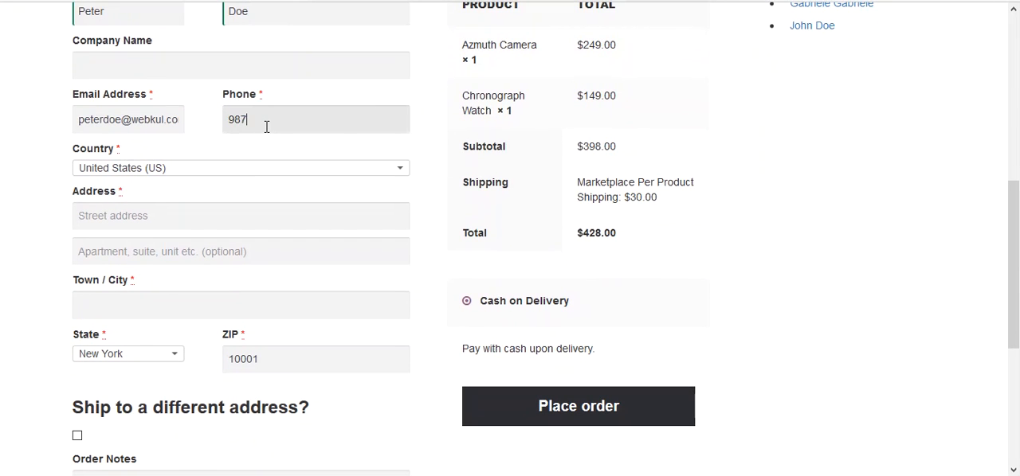
{"action": "type", "text": "6543210"}
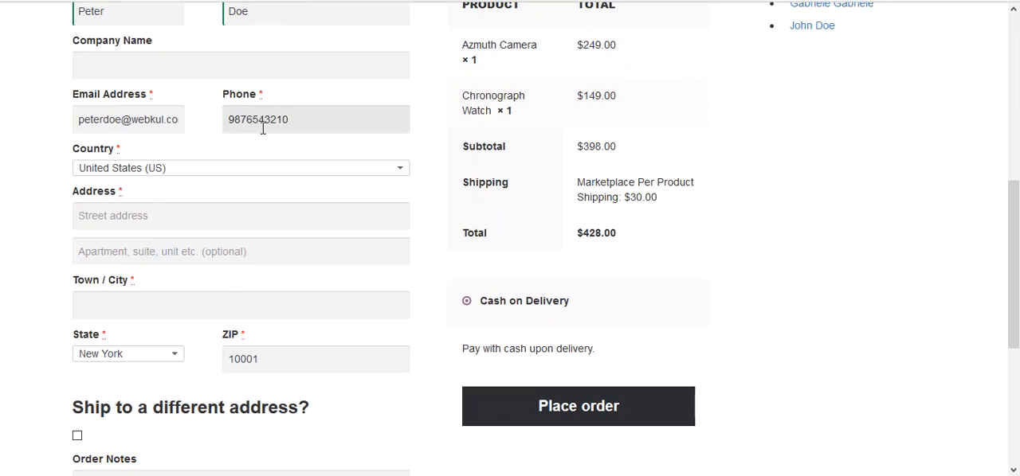
- Enter the street address, apartment line and New York as the town/city
{"action": "scroll", "scroll_direction": "down", "scroll_amount": 3}
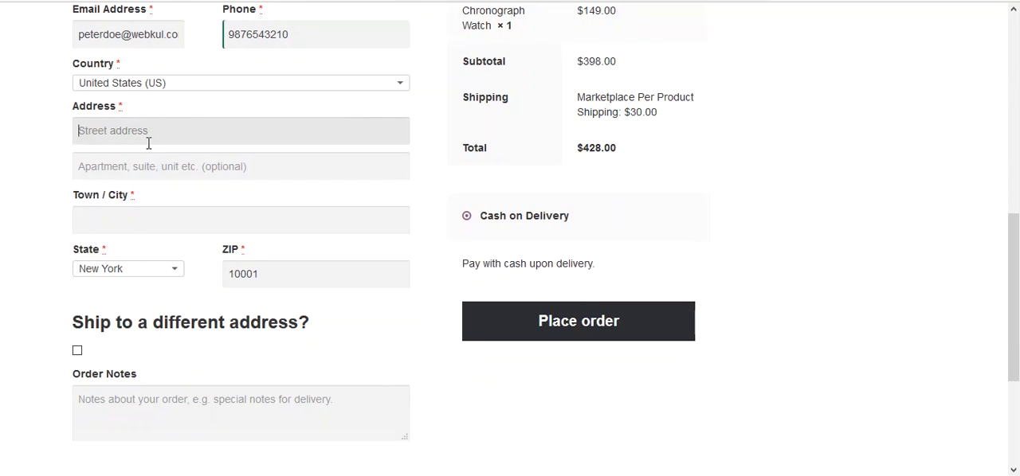
{"action": "type", "text": "218, River Cross"}
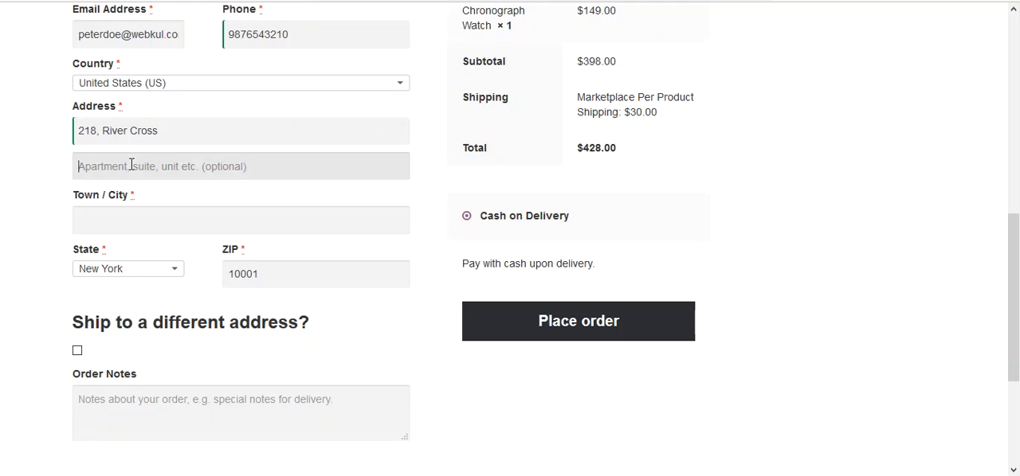
{"action": "type", "text": "AP #"}
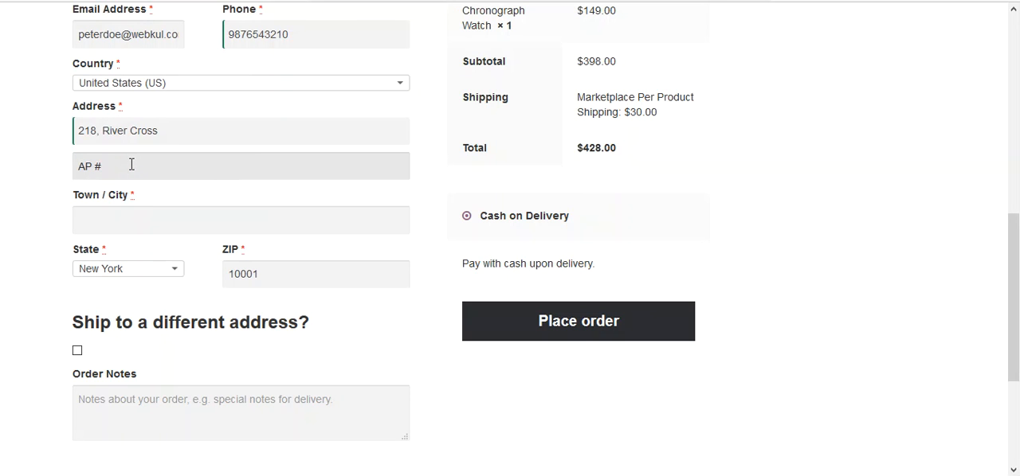
{"action": "type", "text": "8"}
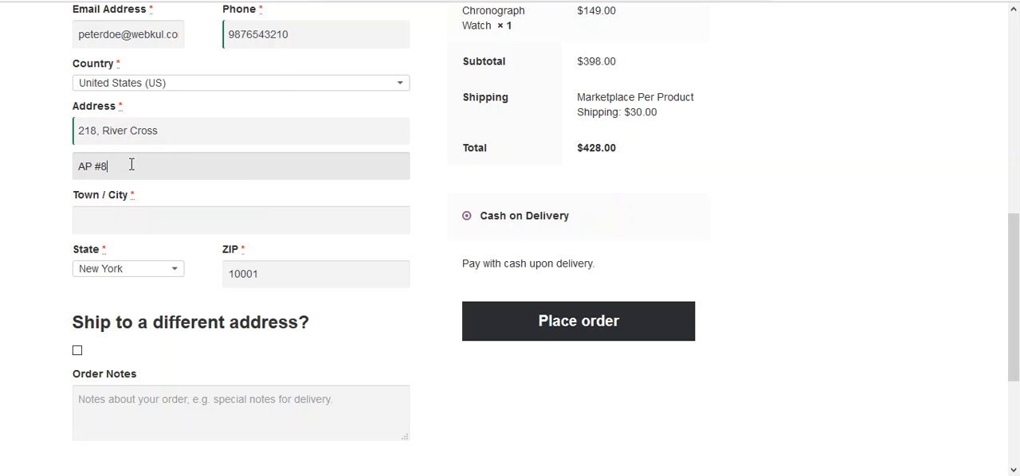
{"action": "type", "text": "67"}
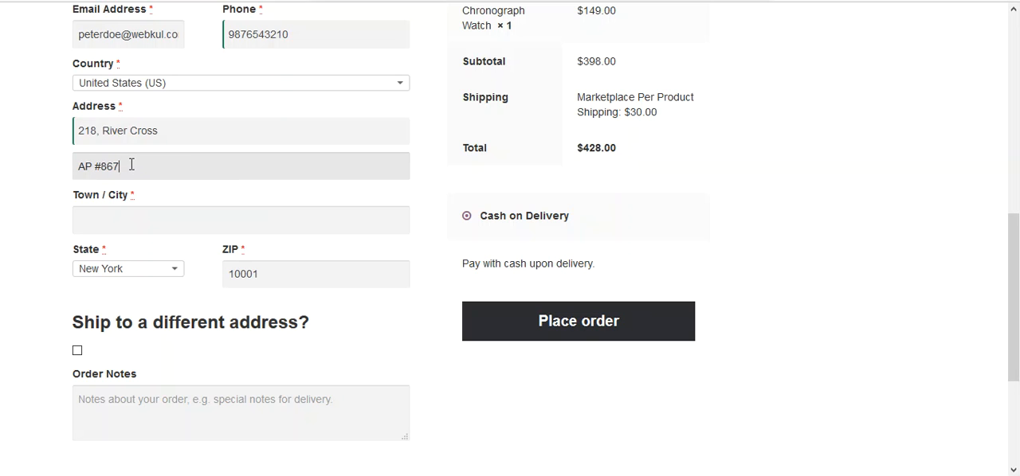
{"action": "type", "text": "St"}
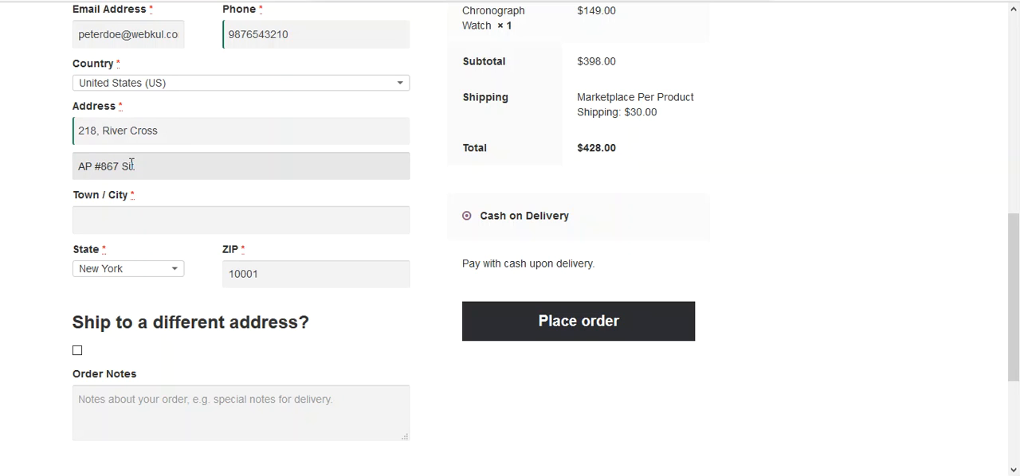
{"action": "type", "text": "Rd."}
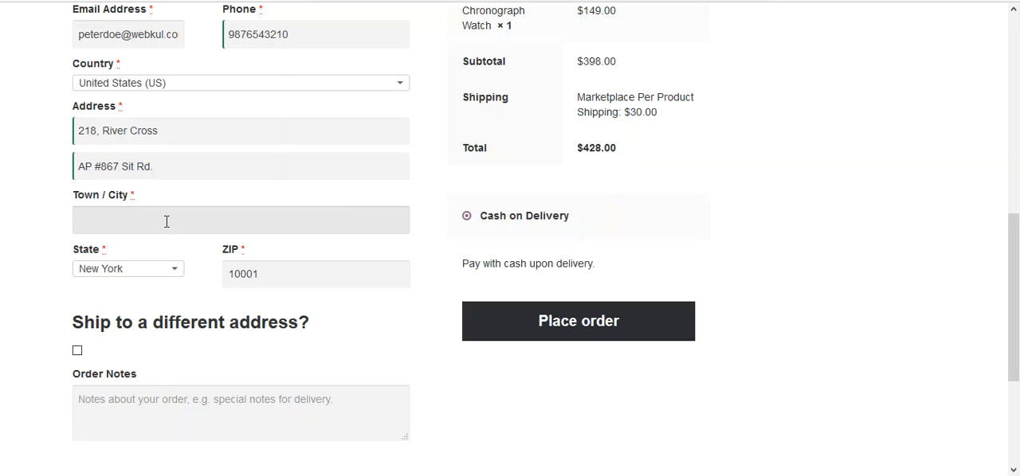
{"action": "type", "text": "New YO"}
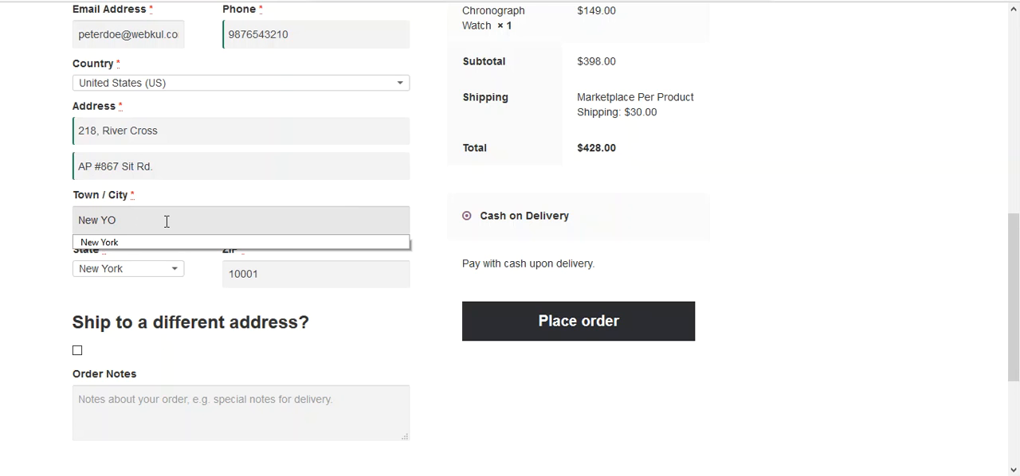
{"action": "type", "text": "rk"}
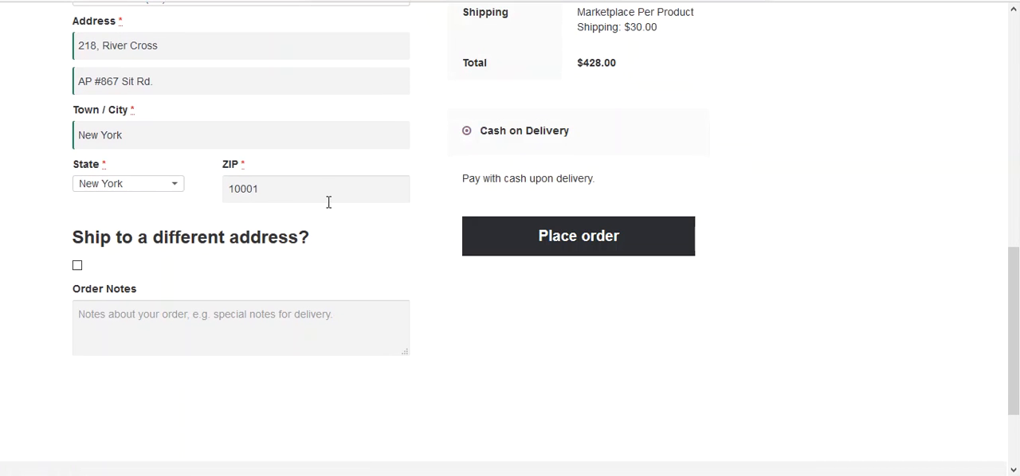
- Choose Cash on Delivery as the payment method
{"action": "scroll", "scroll_direction": "up", "scroll_amount": 3}
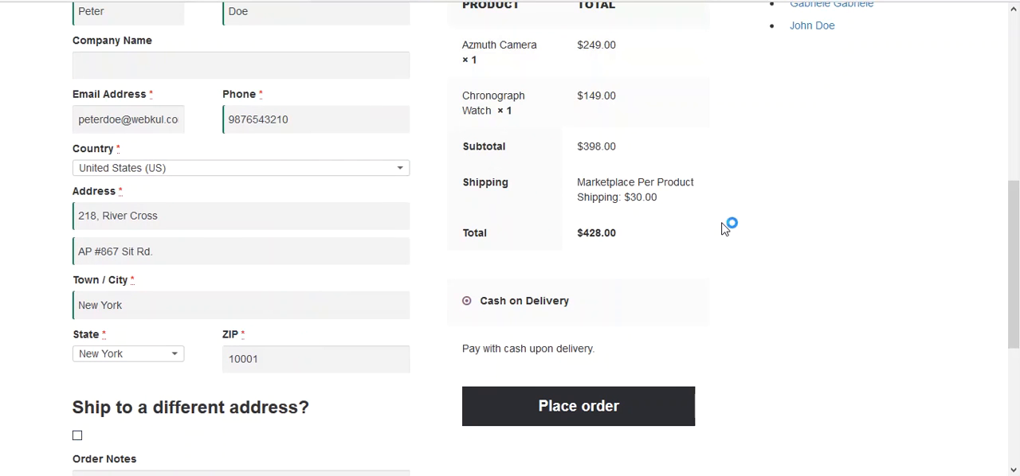
{"action": "mouse_move", "coordinate": [723, 230]}
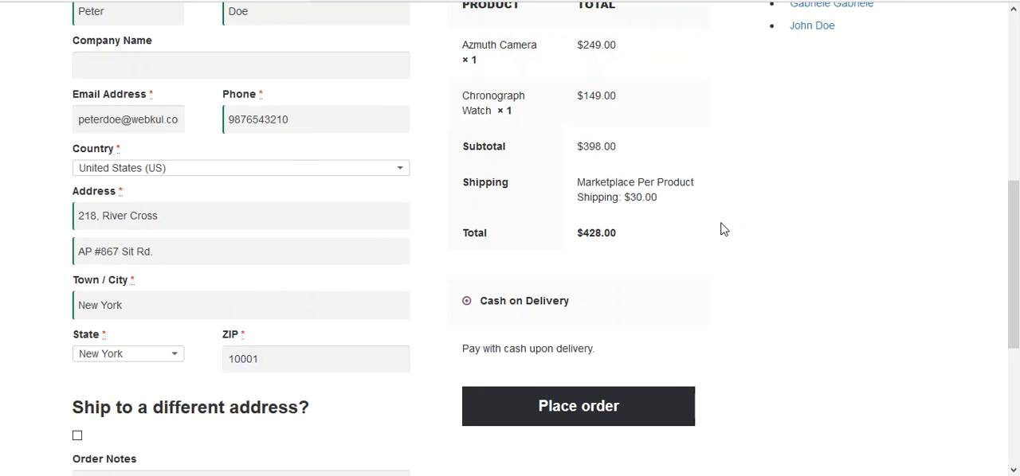
{"action": "scroll", "scroll_direction": "down", "scroll_amount": 3}
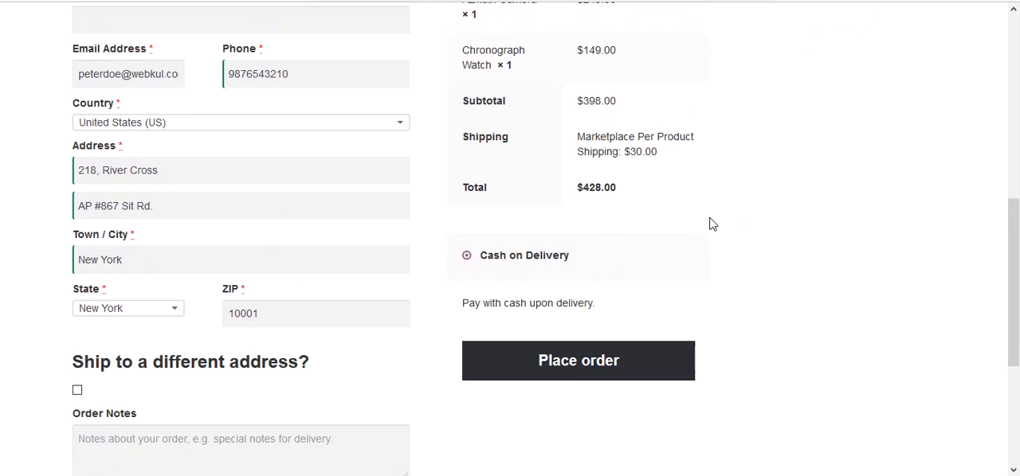
{"action": "scroll", "scroll_direction": "down", "scroll_amount": 3}
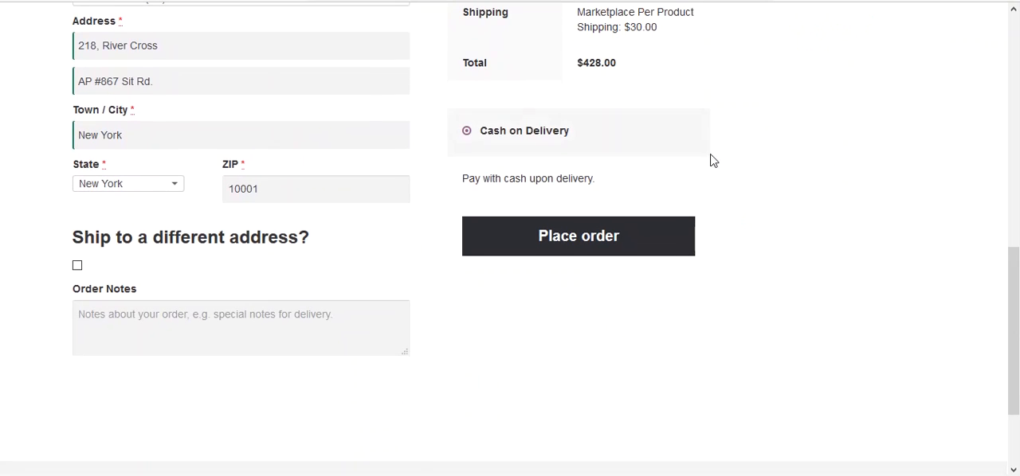
{"action": "scroll", "scroll_direction": "up", "scroll_amount": 3}
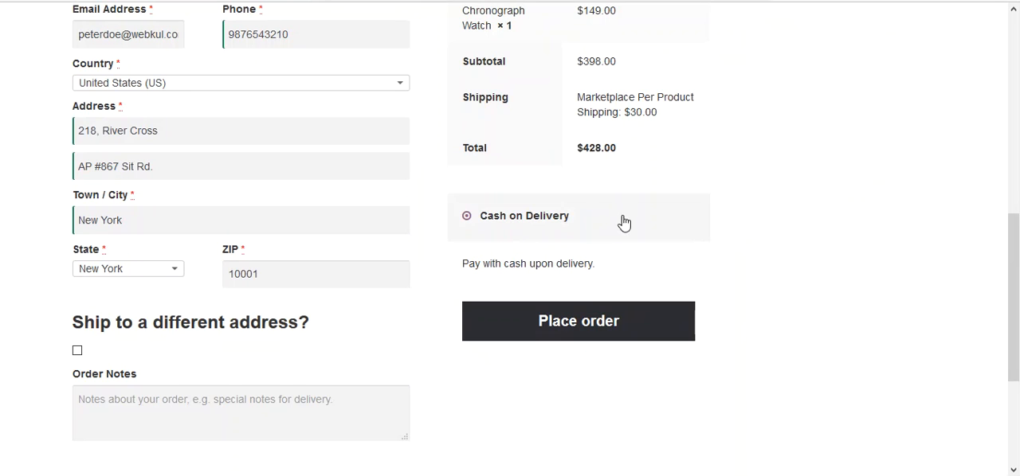
{"action": "left_click", "coordinate": [577, 320]}
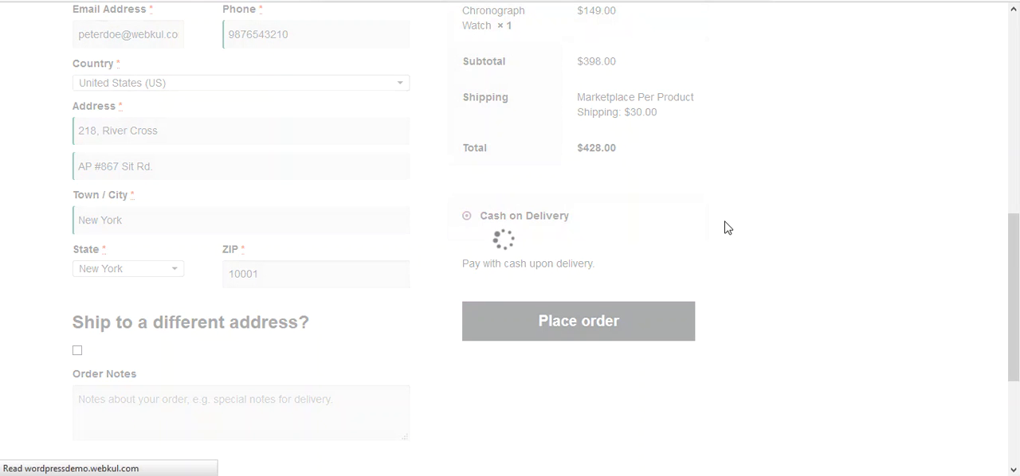
- Place the order and review Order Received: order 55, $30.00 shipping, $428.00 total
{"action": "left_click", "coordinate": [577, 320]}
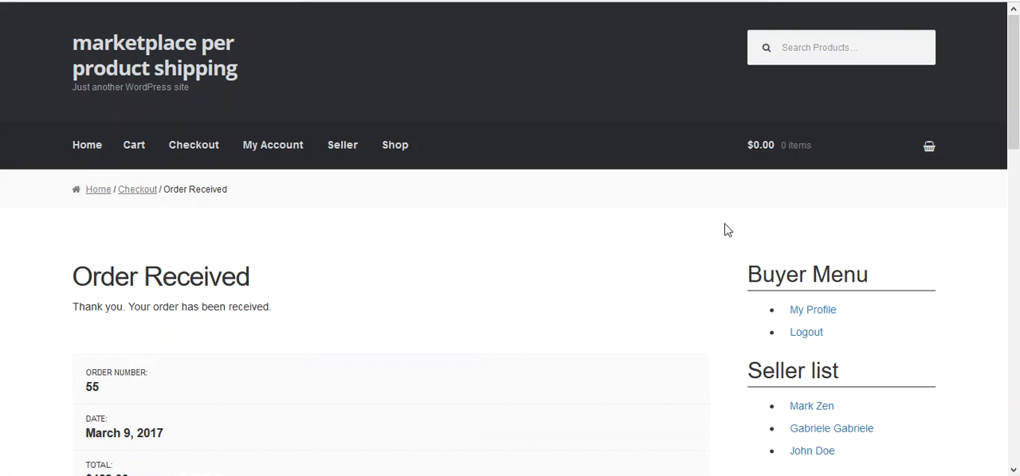
{"action": "scroll", "scroll_direction": "down", "scroll_amount": 3}
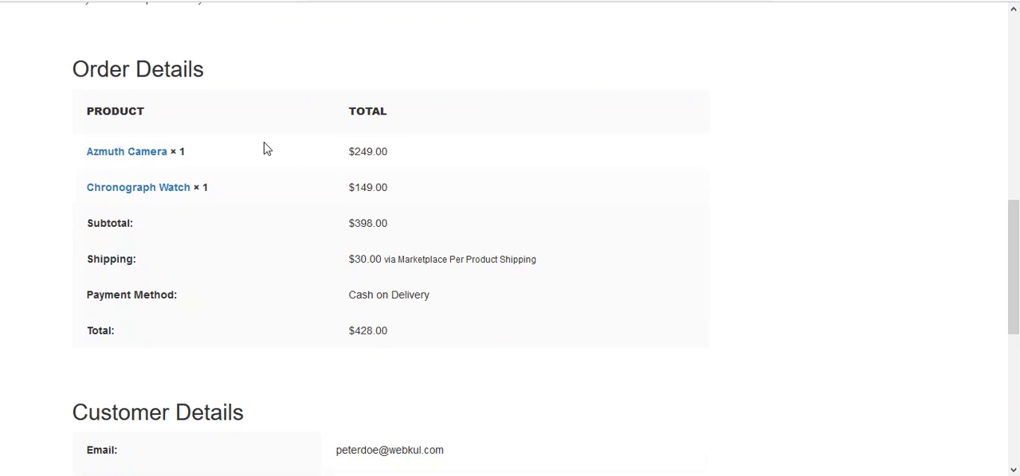
{"action": "scroll", "scroll_direction": "down", "scroll_amount": 3}
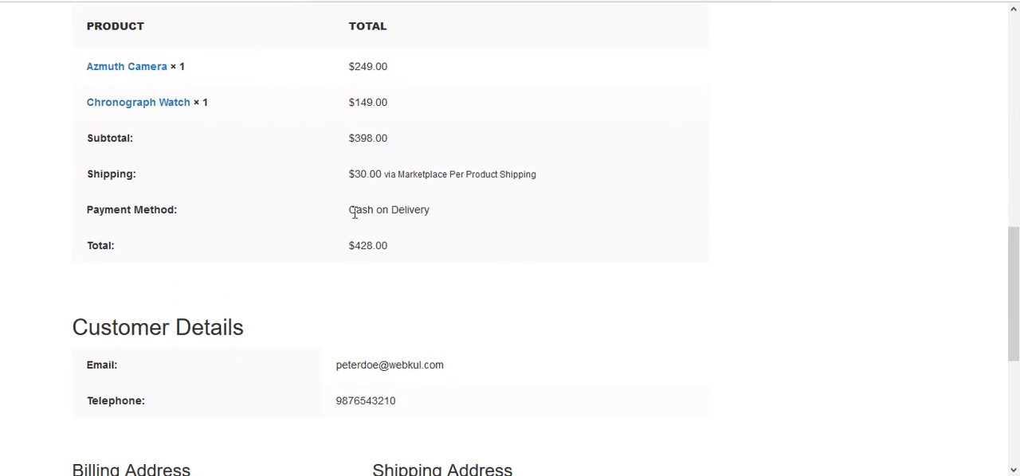
{"action": "mouse_move", "coordinate": [491, 209]}
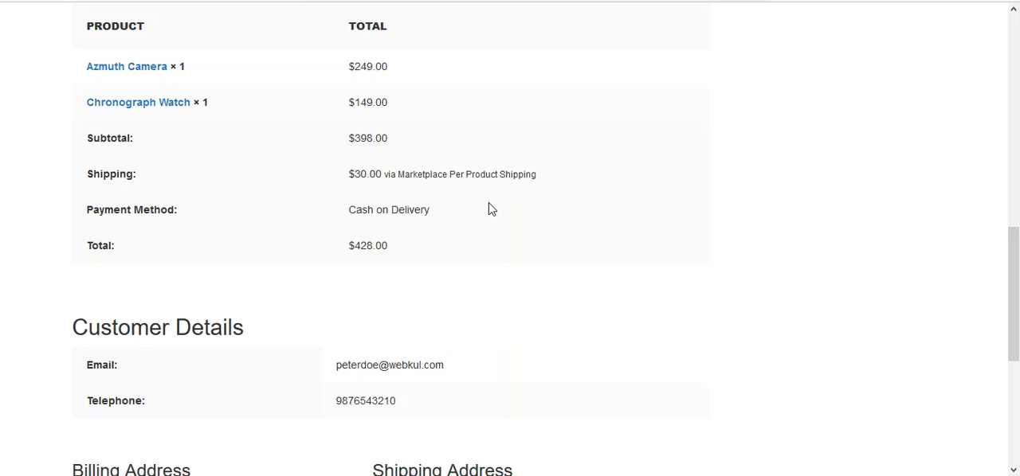